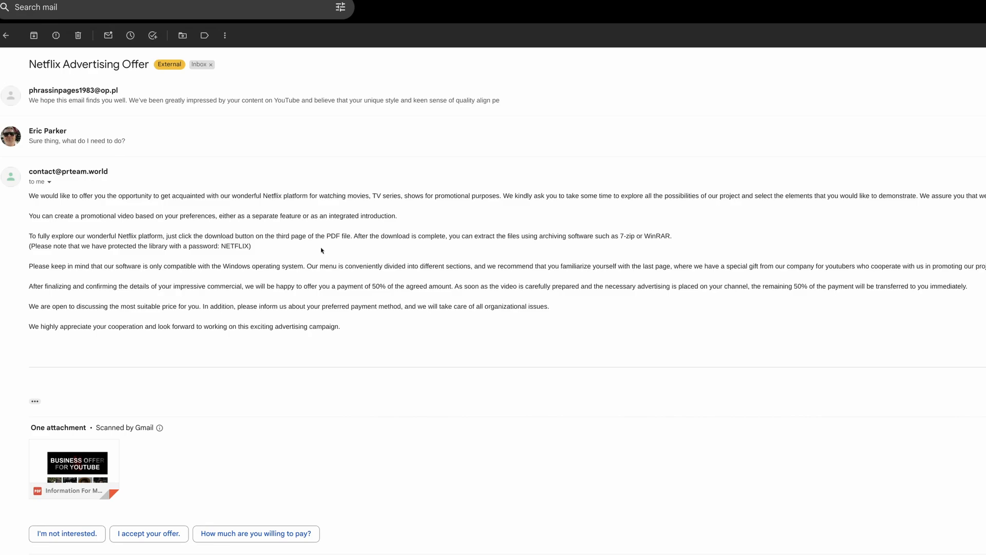
mouse_move(167, 414)
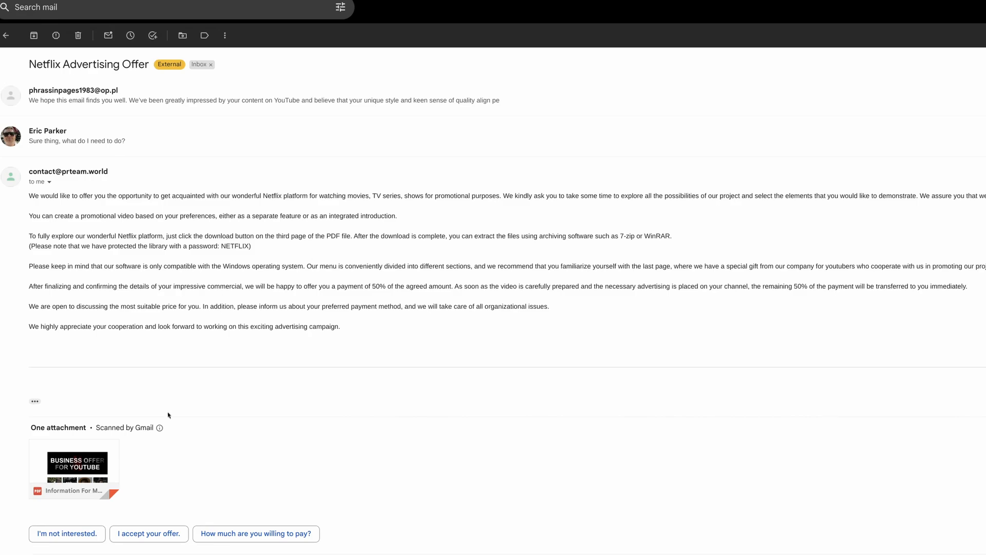
mouse_move(159, 427)
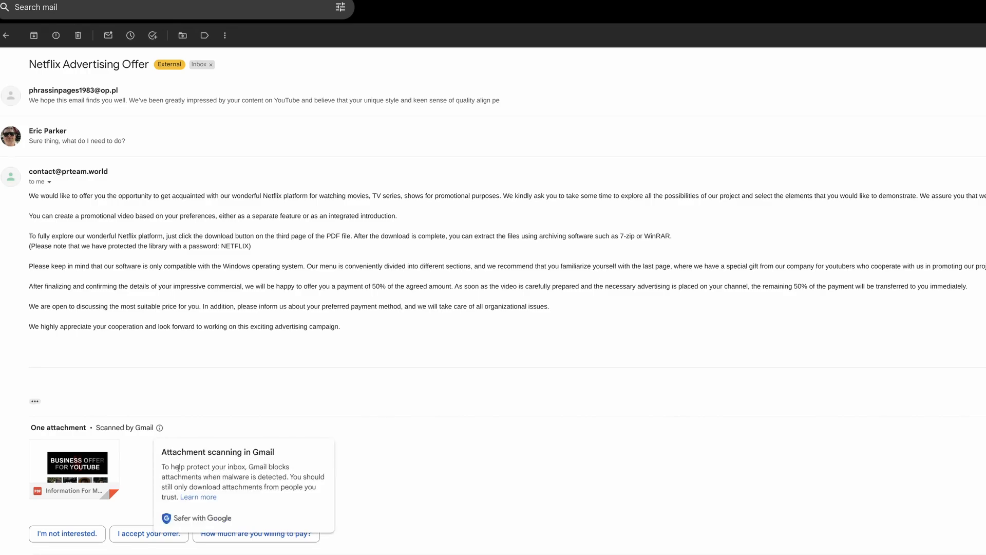
Open the downloaded Information For Media.pdf in Microsoft Edge's PDF viewer
drag(161, 466, 290, 487)
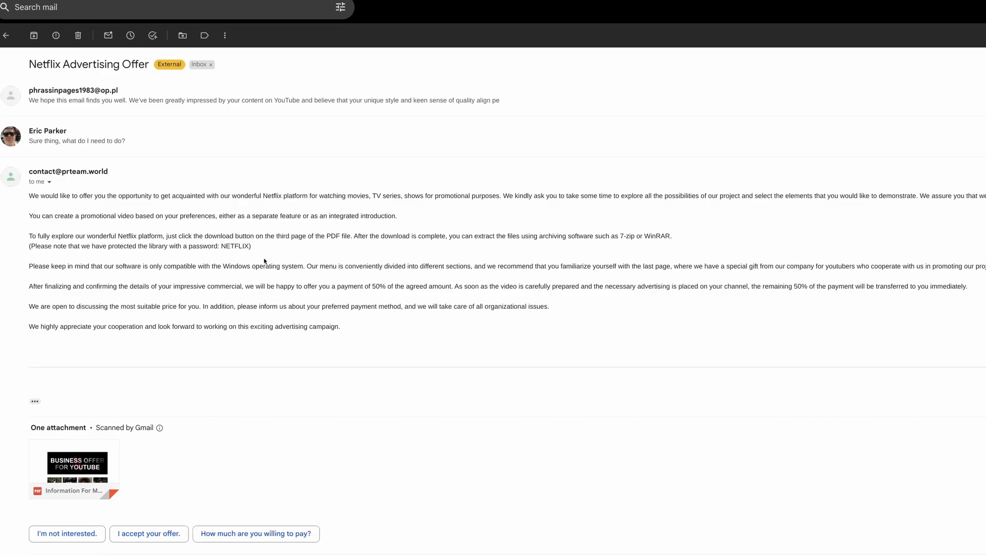
mouse_move(249, 237)
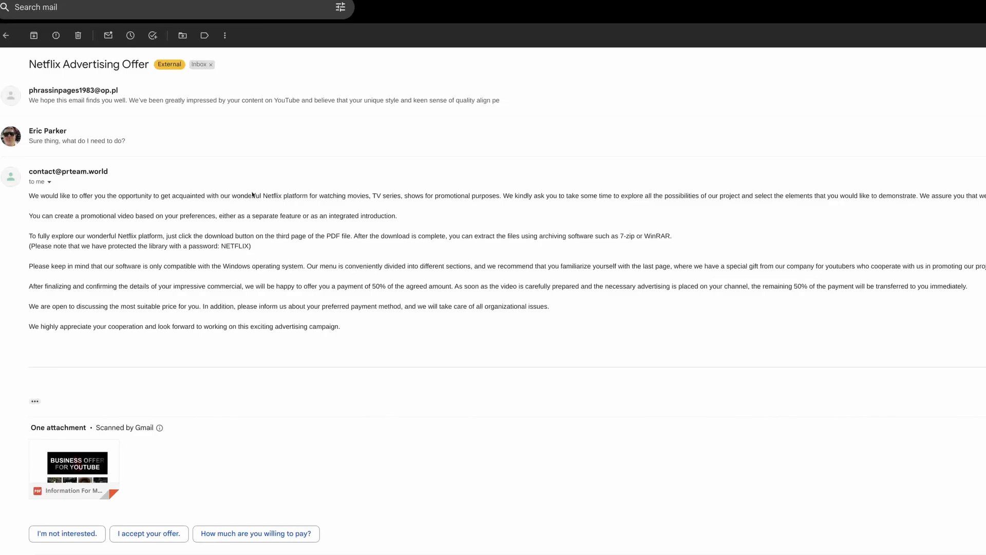
mouse_move(290, 248)
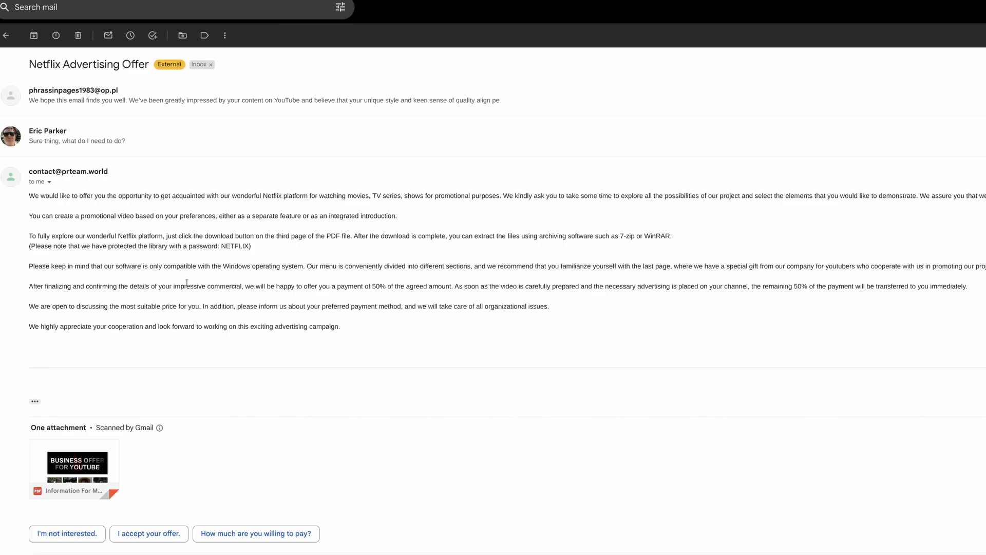
drag(136, 245, 985, 265)
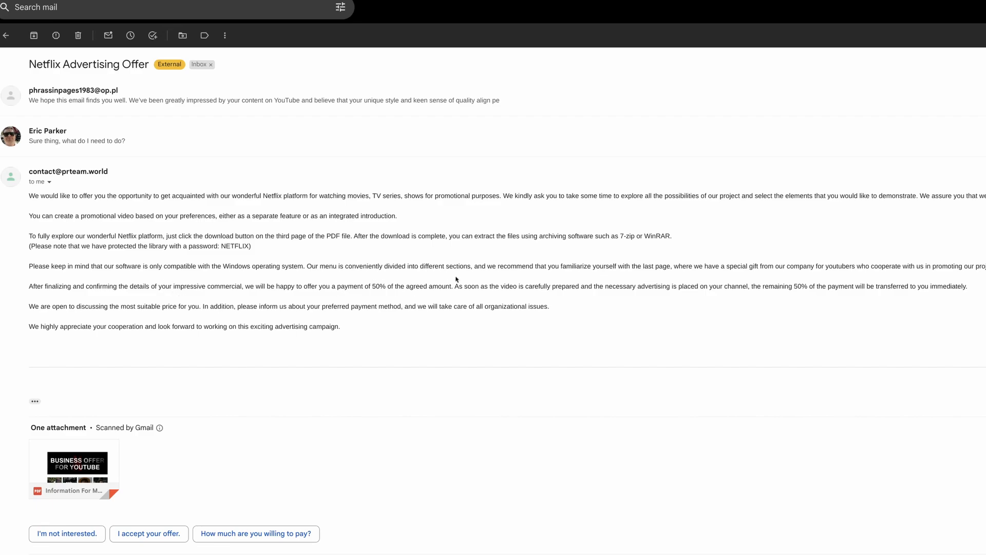
mouse_move(543, 341)
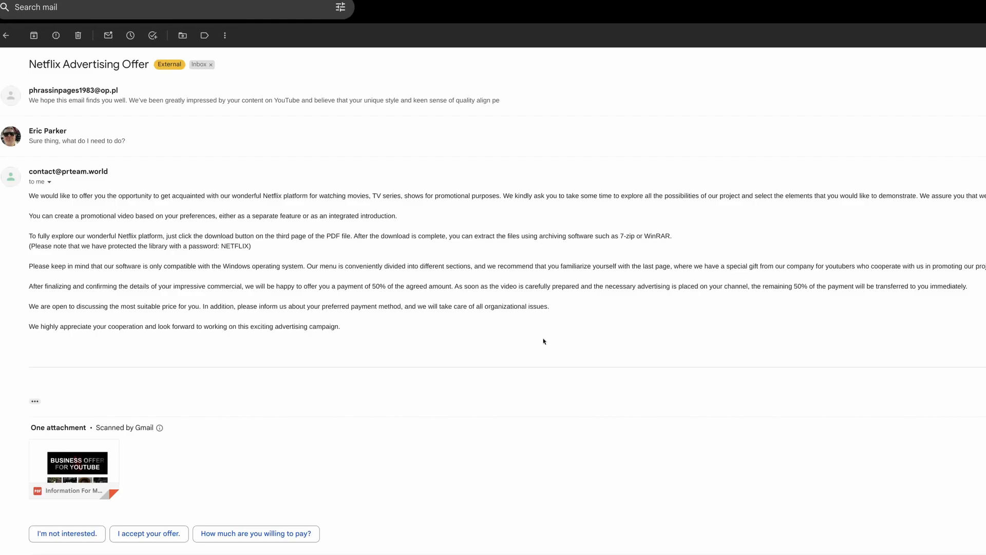
click(77, 464)
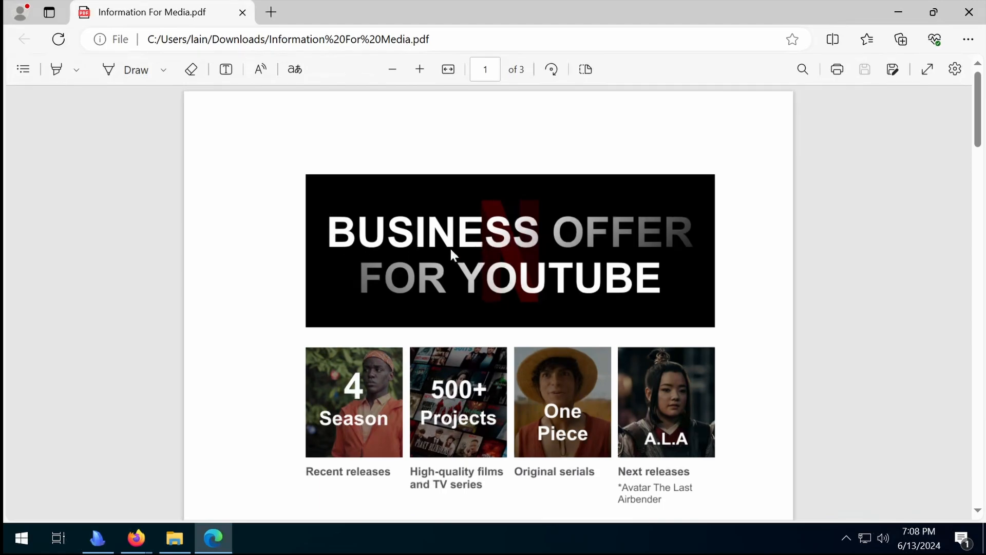
Read through pages 1 and 2 down to the Windows and macOS DOWNLOAD buttons on page 3
scroll(down, 3)
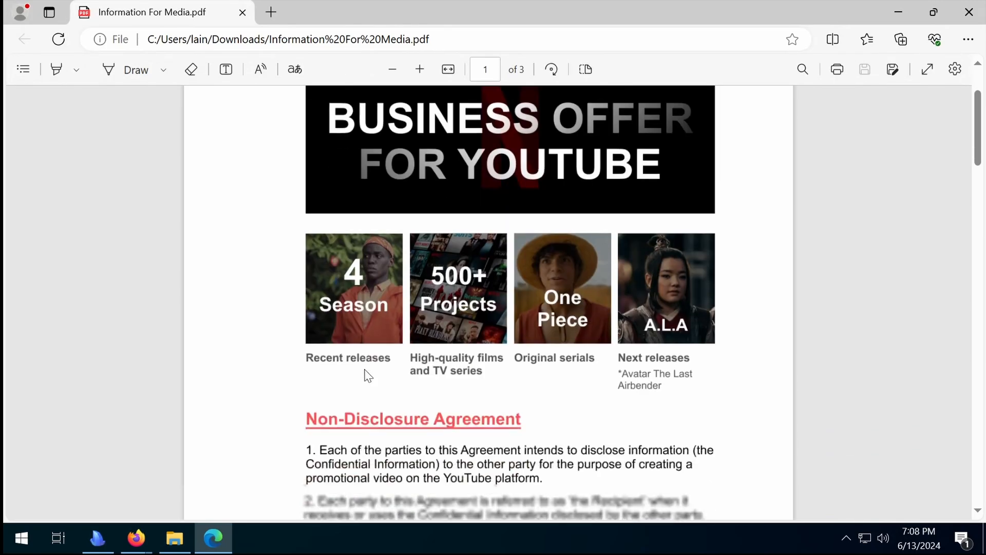
scroll(down, 3)
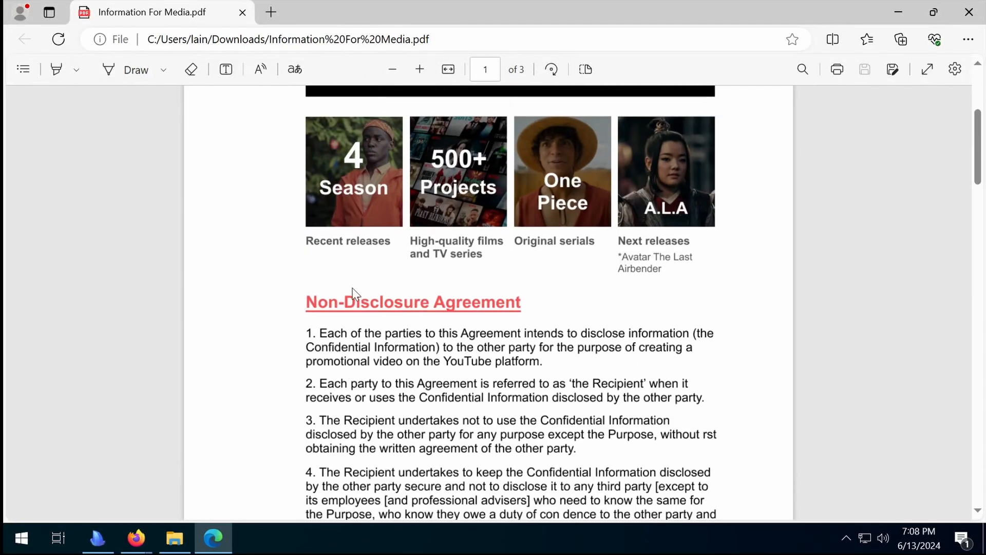
scroll(down, 3)
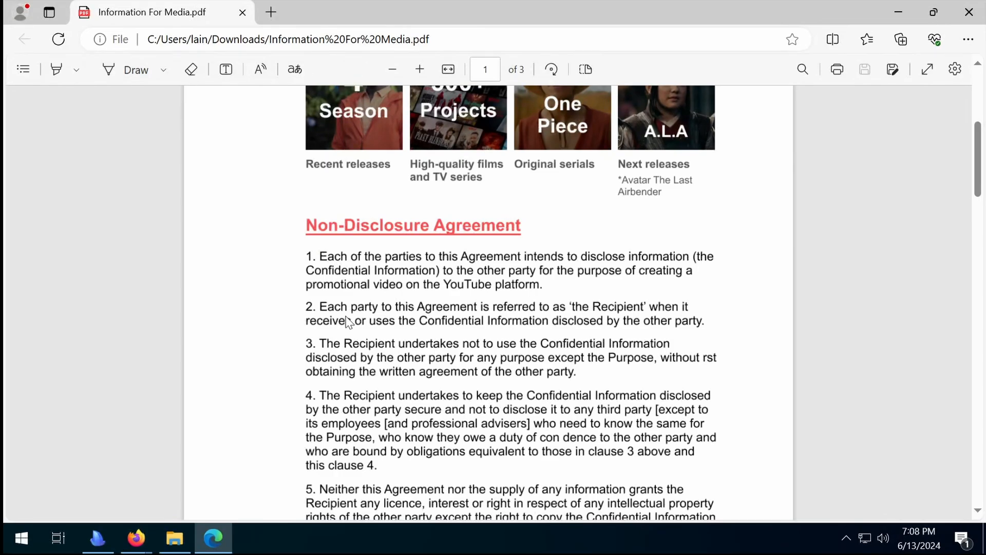
scroll(down, 3)
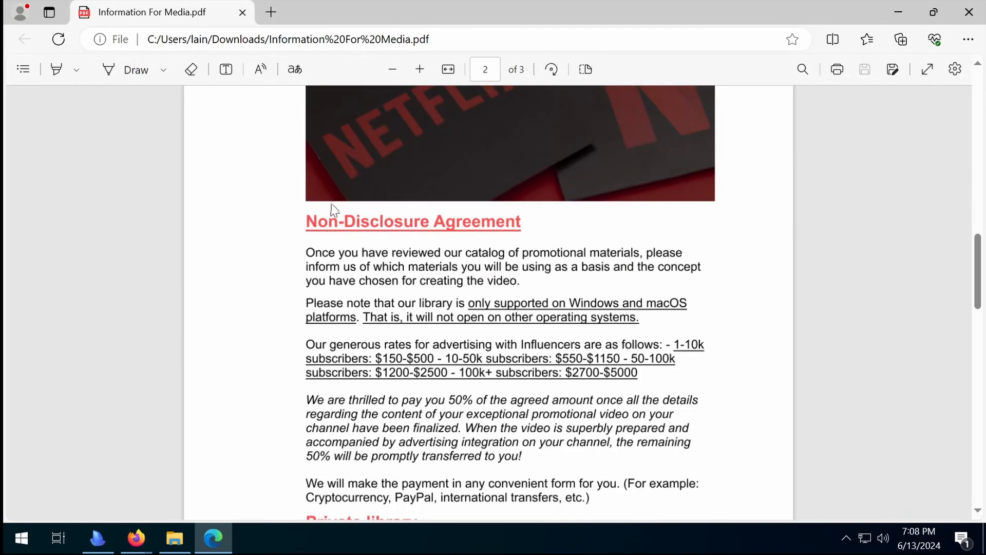
scroll(down, 3)
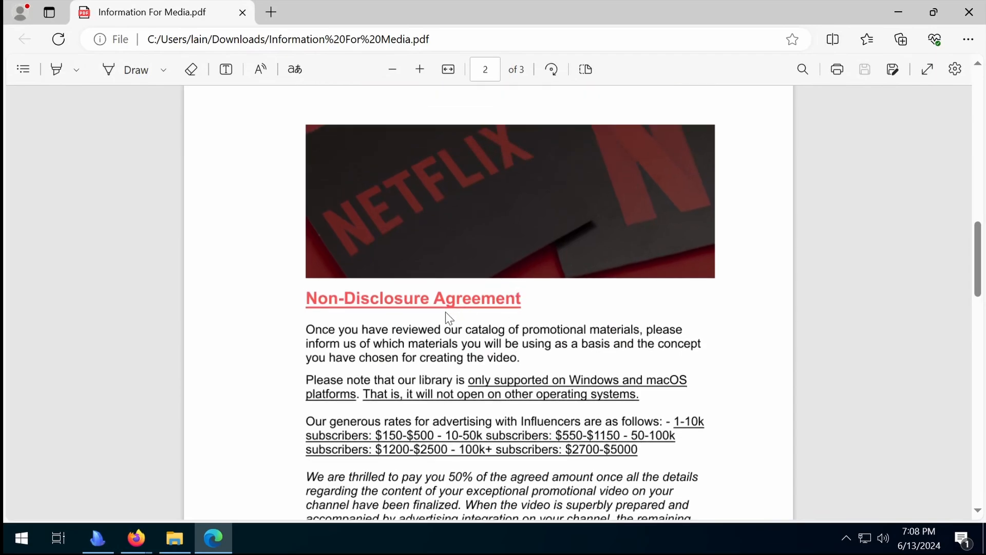
mouse_move(507, 388)
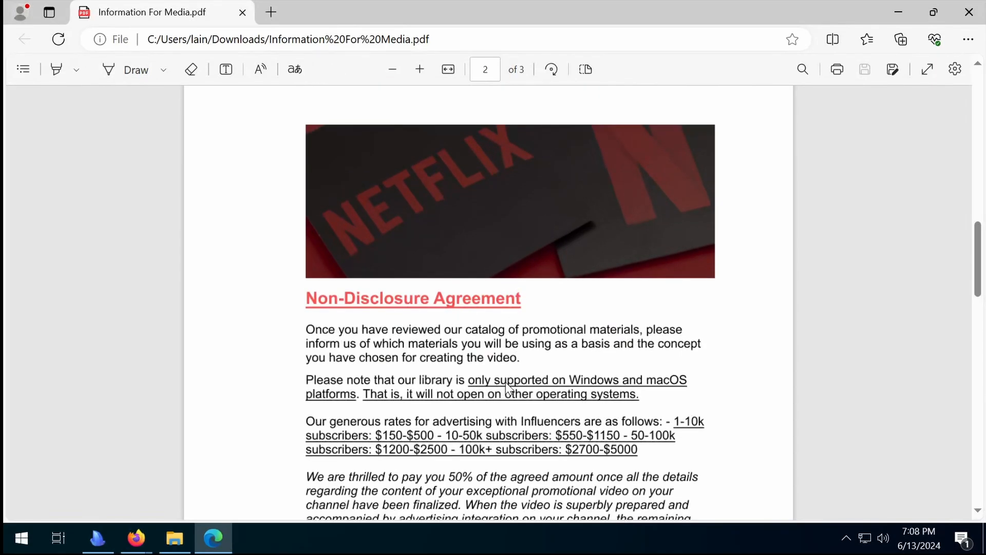
scroll(down, 3)
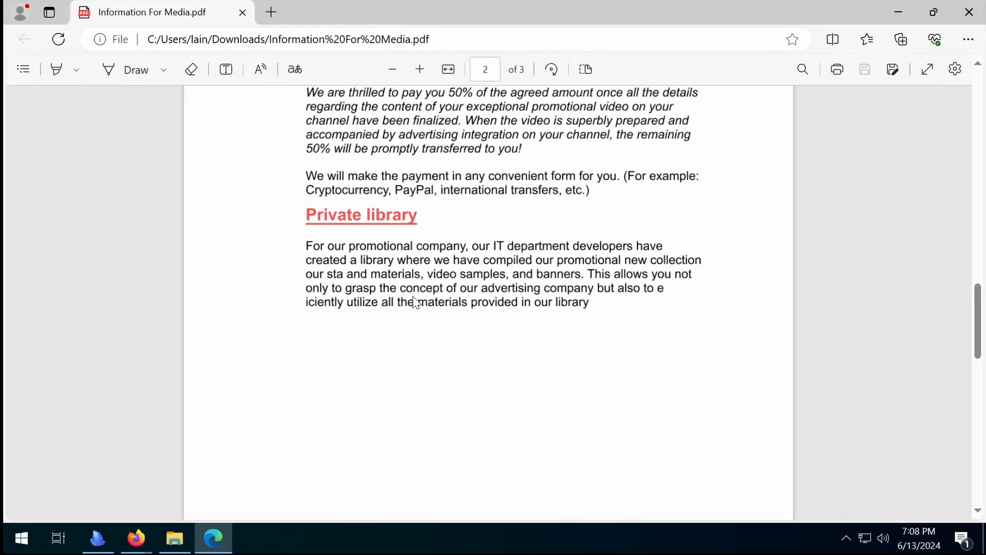
scroll(down, 3)
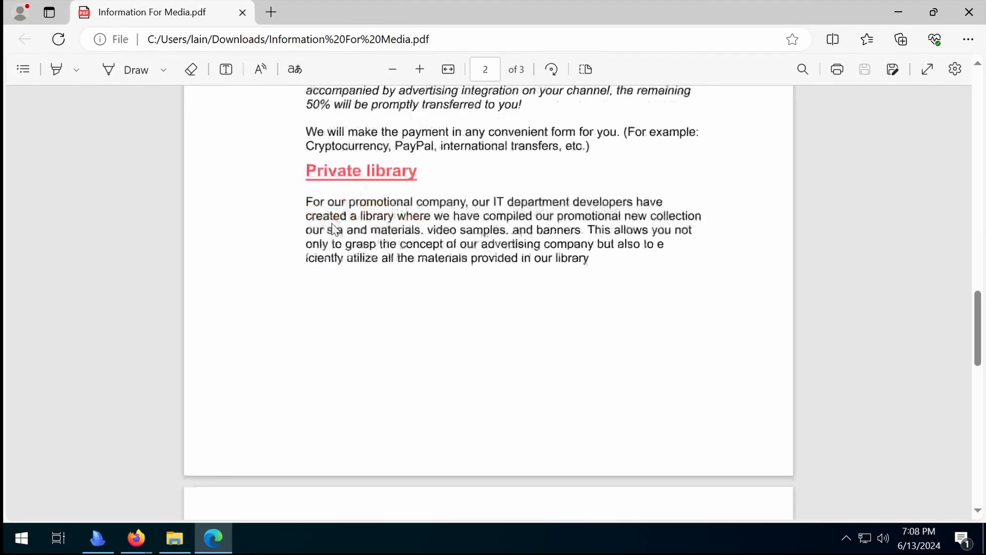
scroll(down, 3)
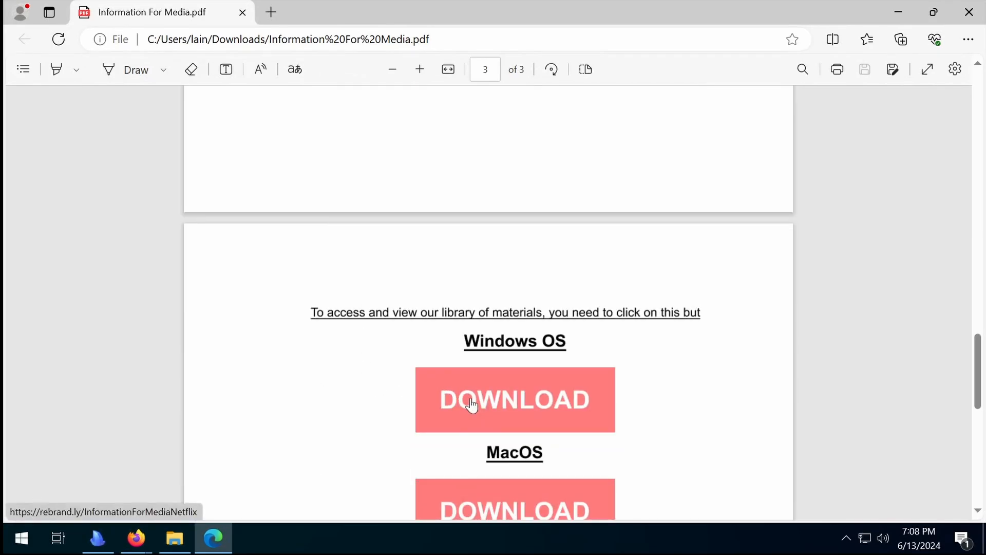
Follow the Windows and MacOS download links, landing on a deleted-item Dropbox page with Information For Media.zip in Downloads
click(513, 399)
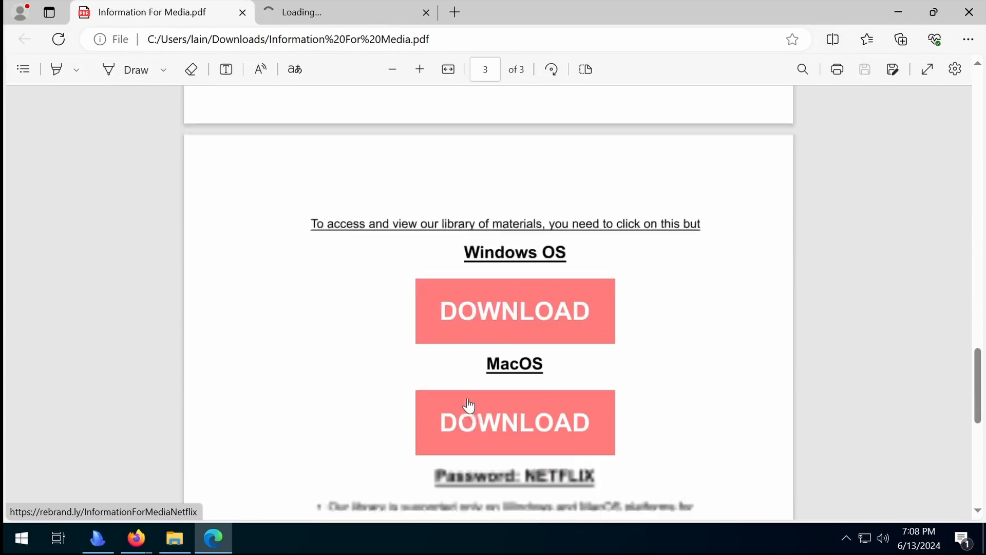
scroll(down, 3)
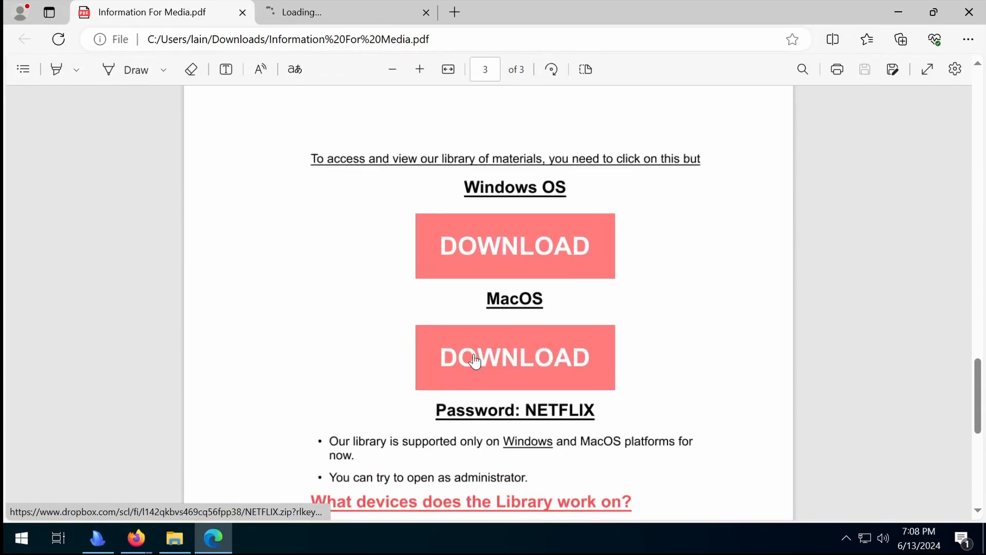
click(514, 358)
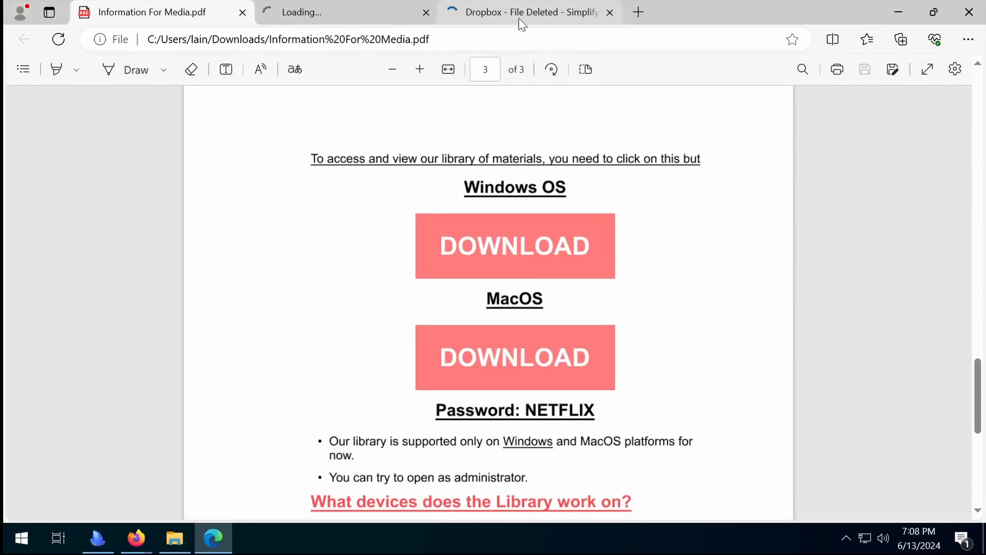
click(528, 12)
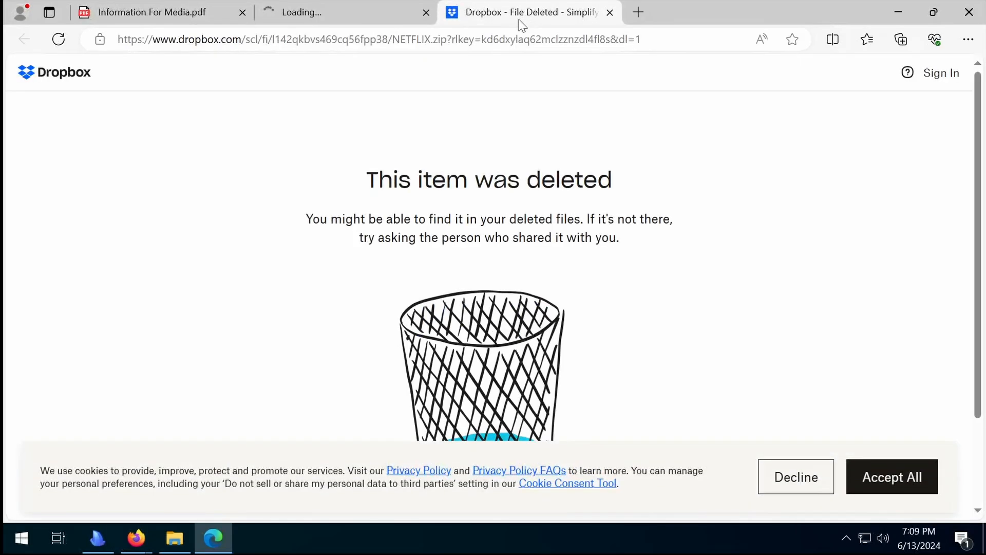
click(900, 39)
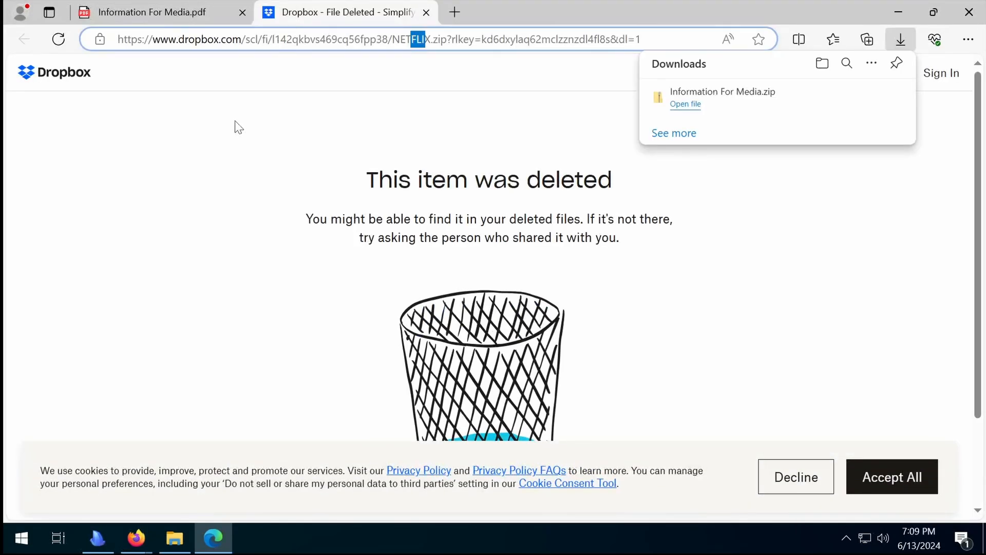
mouse_move(157, 12)
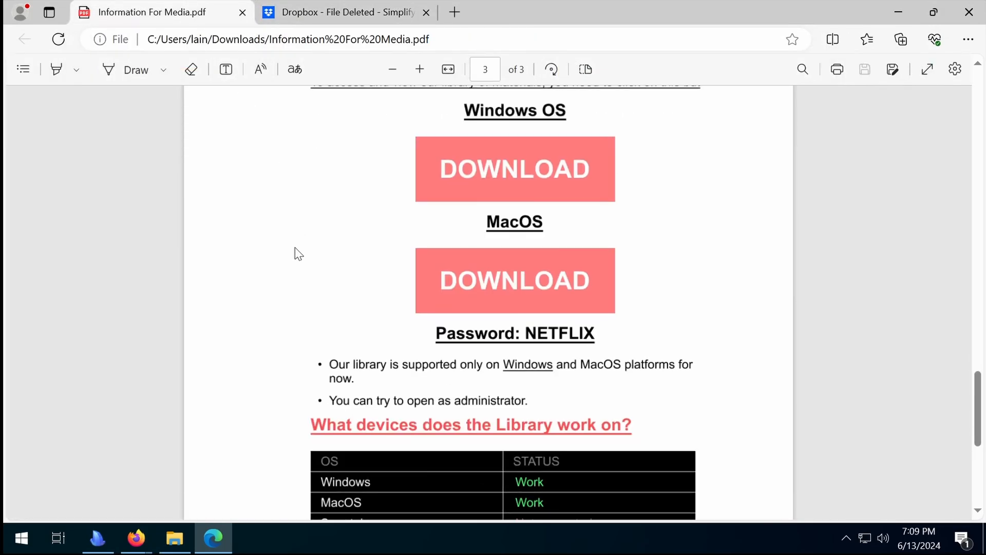
scroll(down, 3)
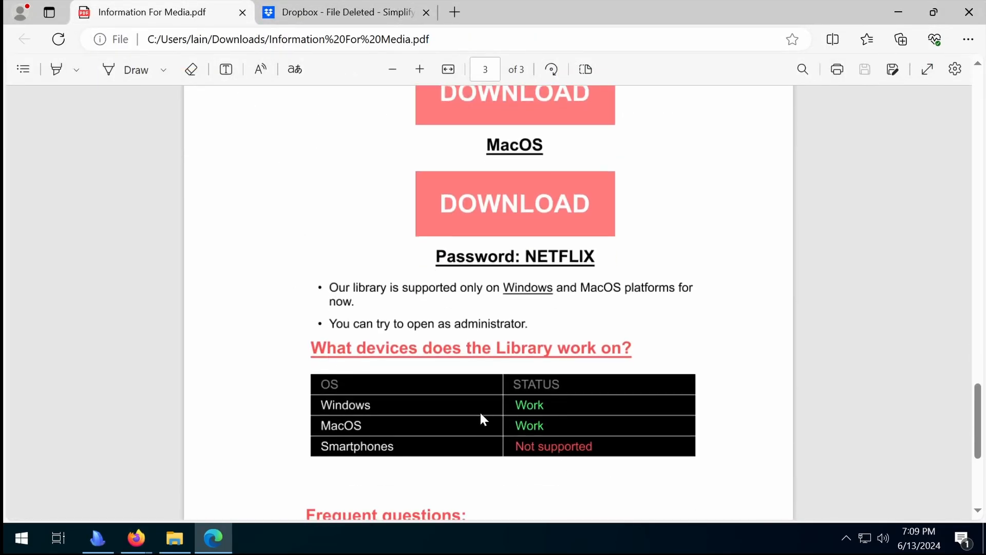
scroll(down, 3)
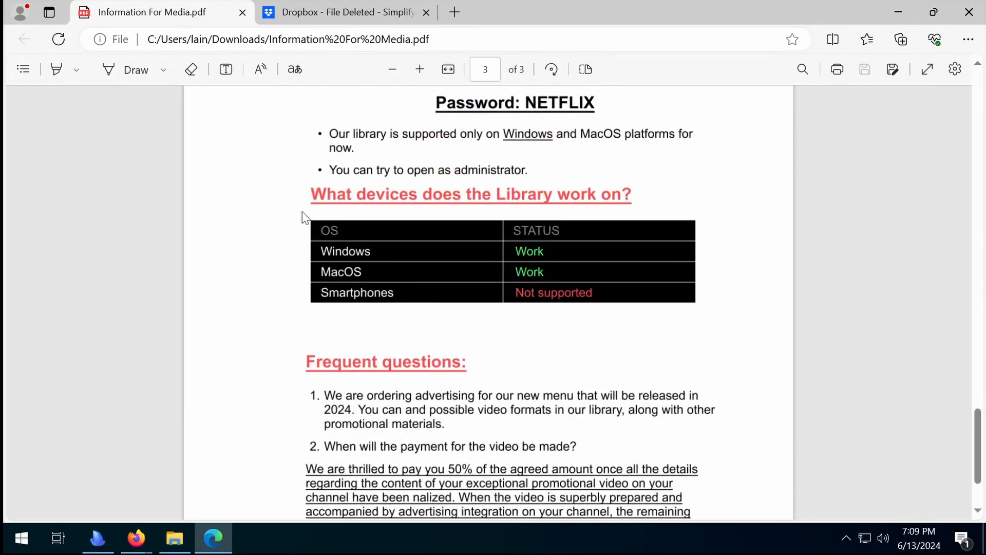
mouse_move(316, 214)
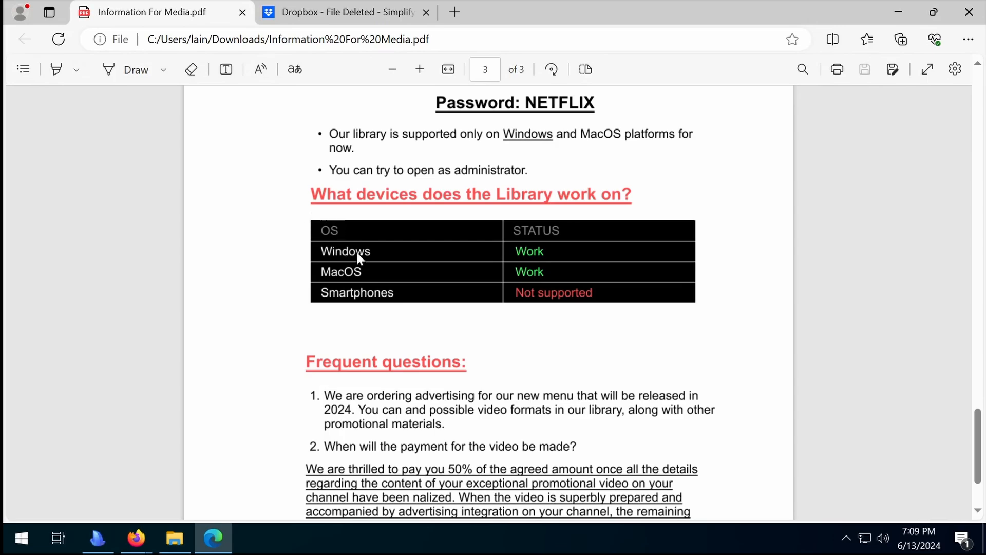
mouse_move(317, 283)
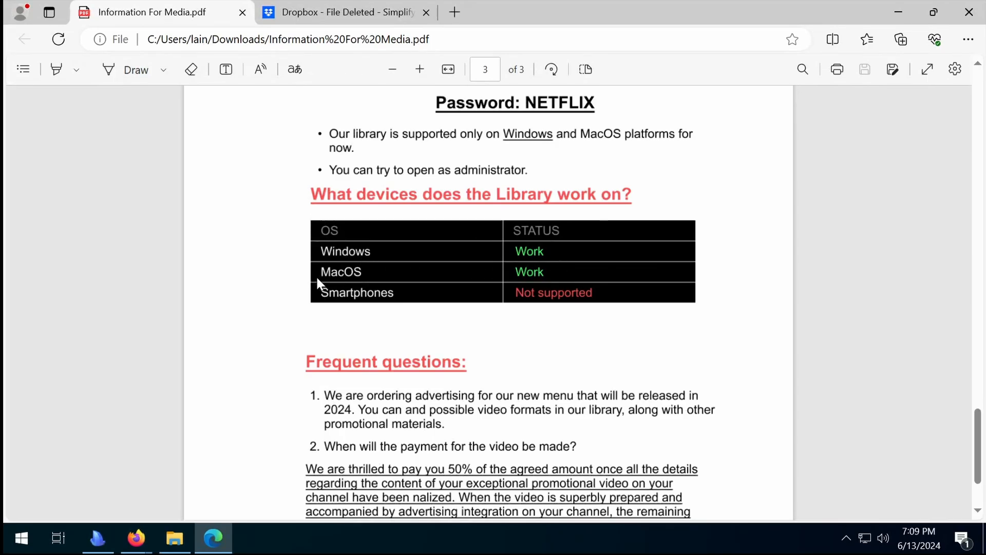
scroll(down, 3)
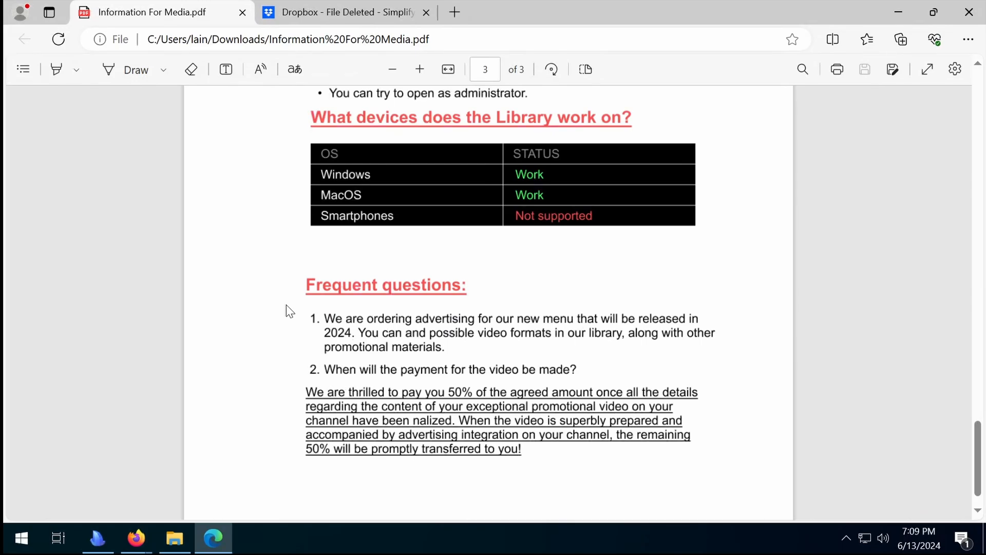
scroll(down, 3)
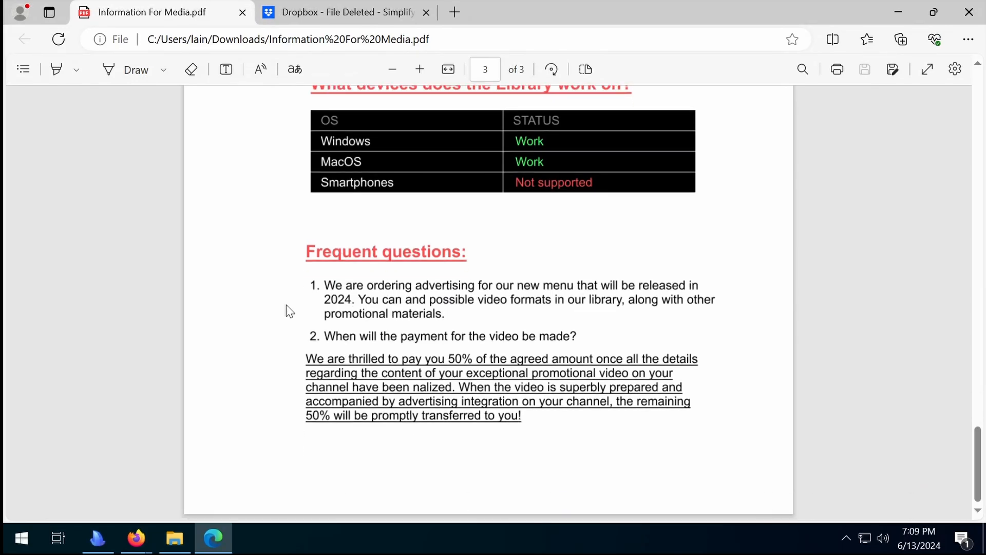
Extract Information For Media.zip from Downloads, supplying the 7z password to reveal Information For Media.exe
click(174, 537)
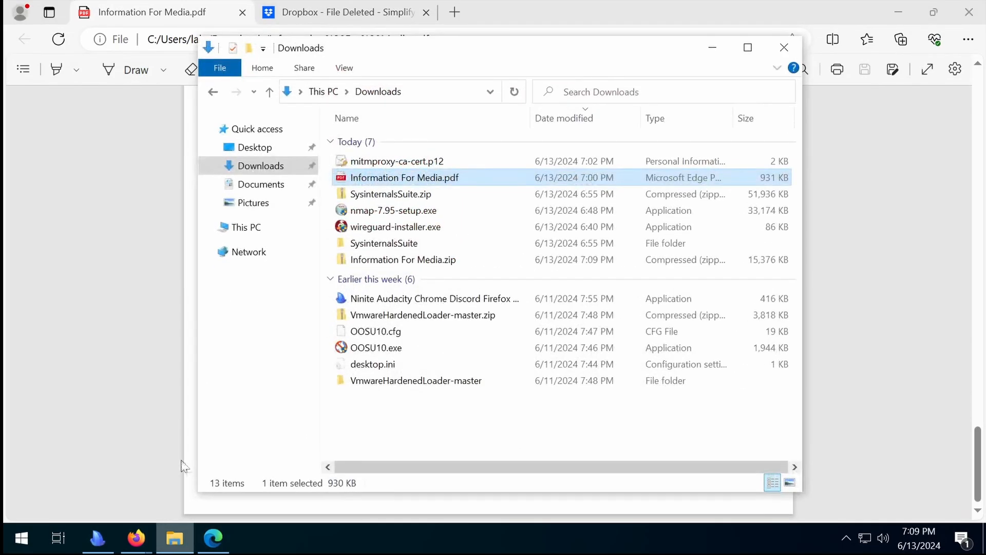
mouse_move(329, 260)
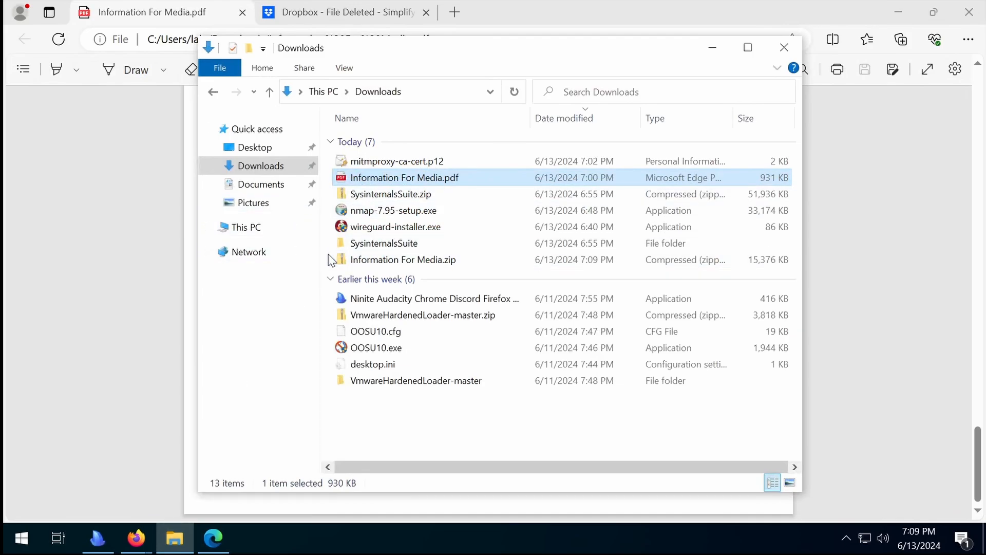
double_click(404, 259)
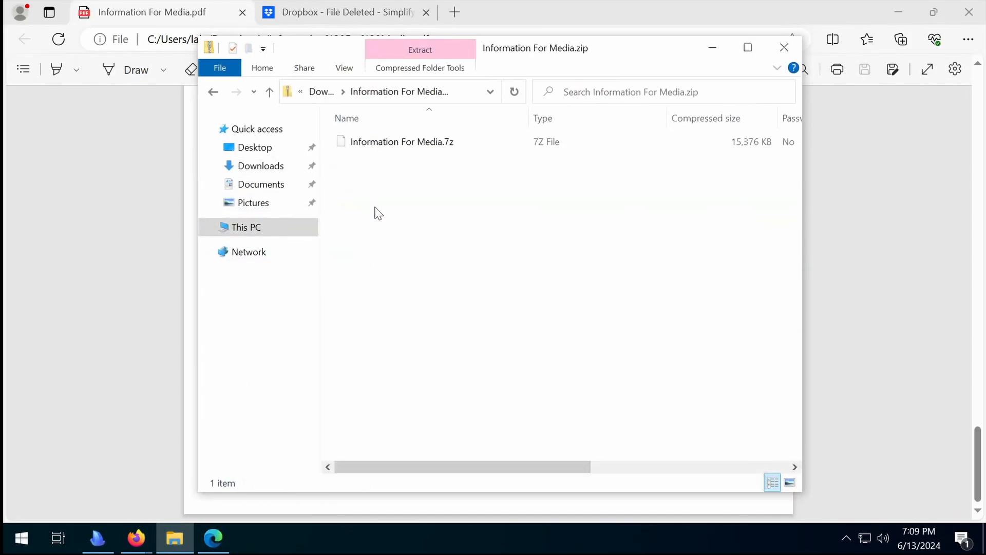
click(419, 49)
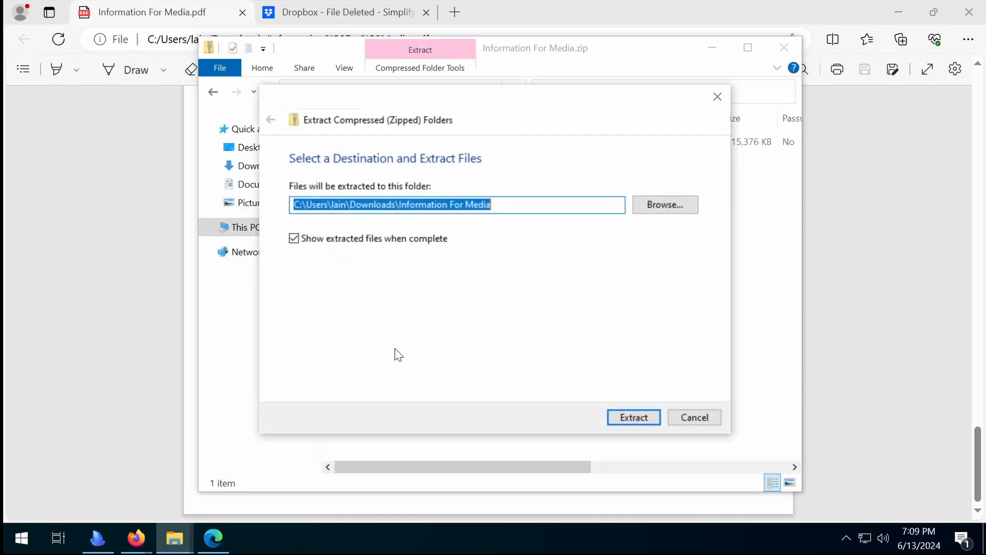
click(633, 417)
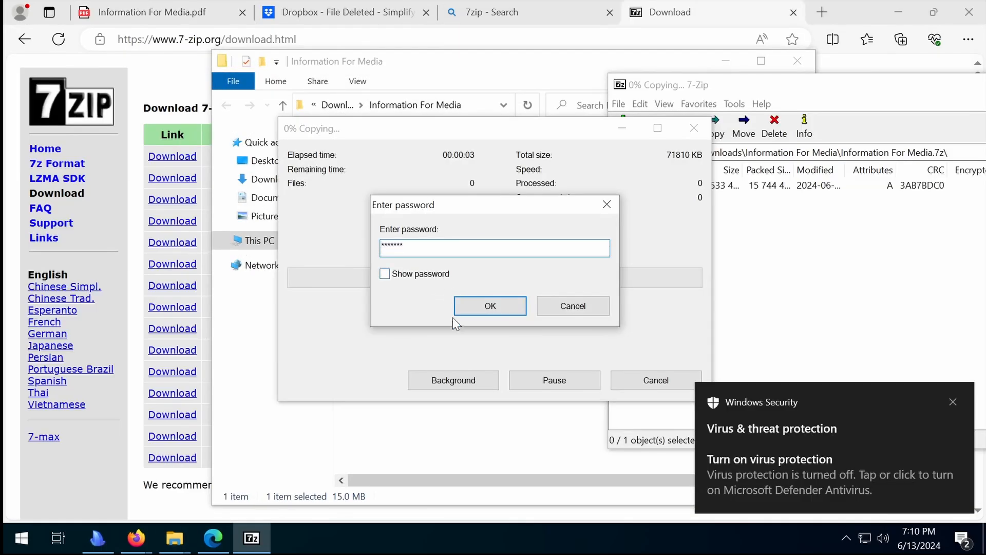
click(489, 306)
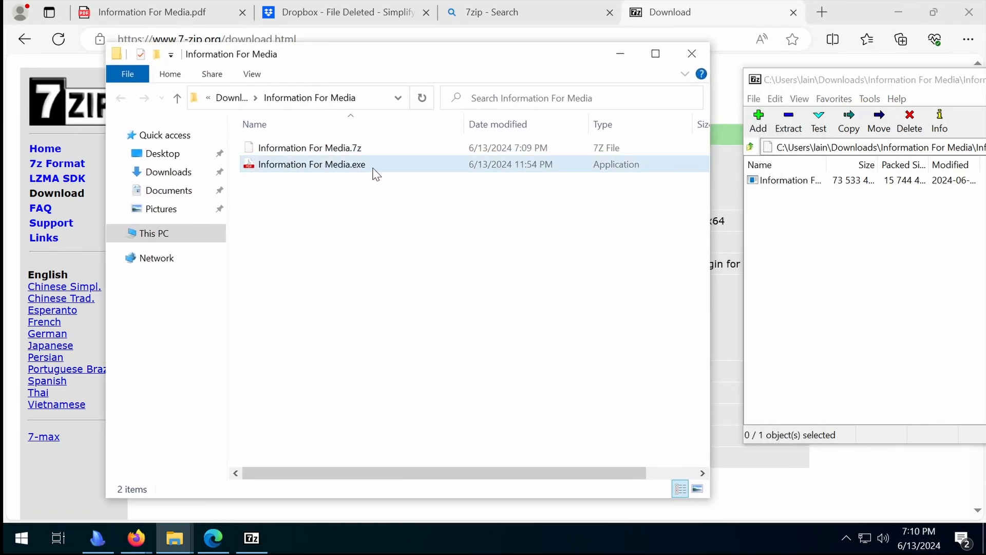
right_click(310, 164)
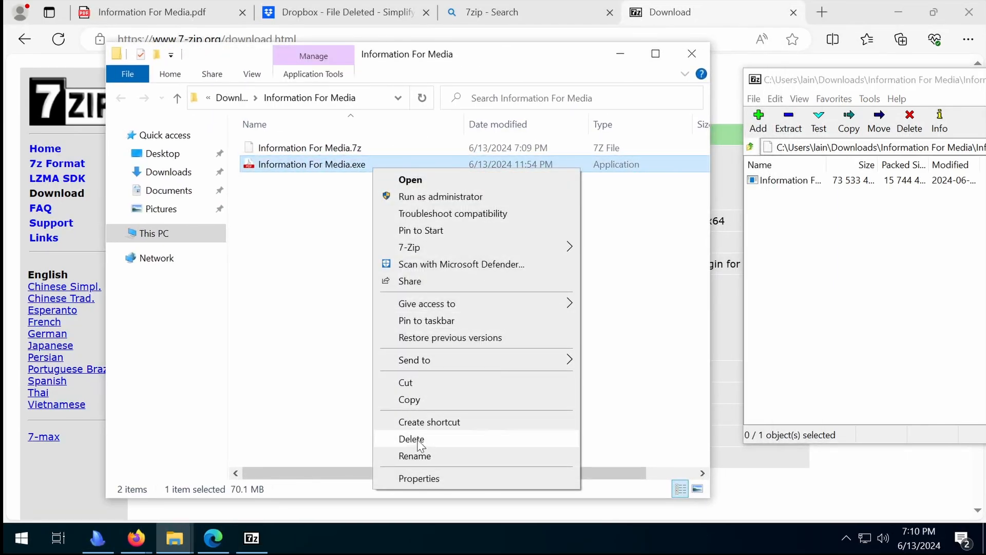
click(419, 477)
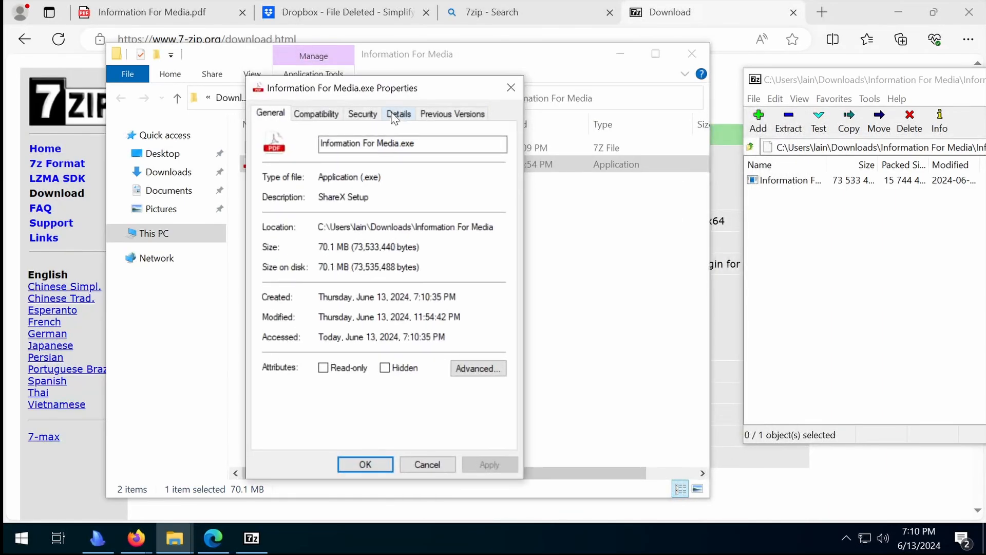
double_click(343, 198)
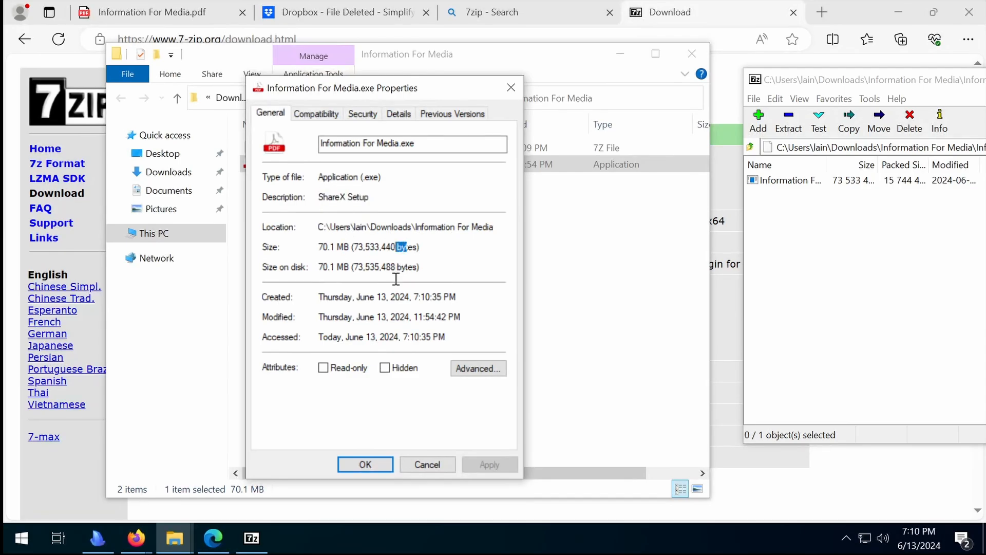
click(399, 114)
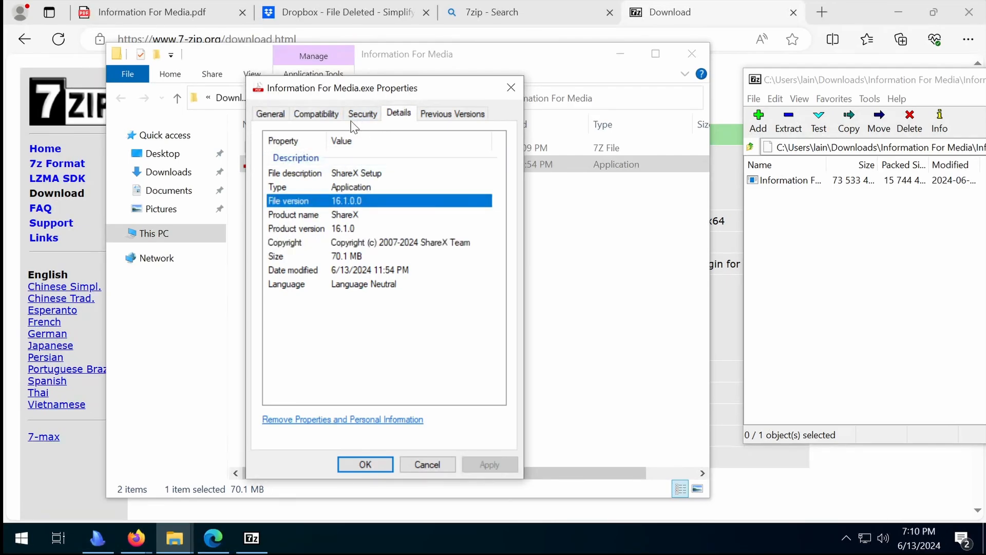
click(316, 114)
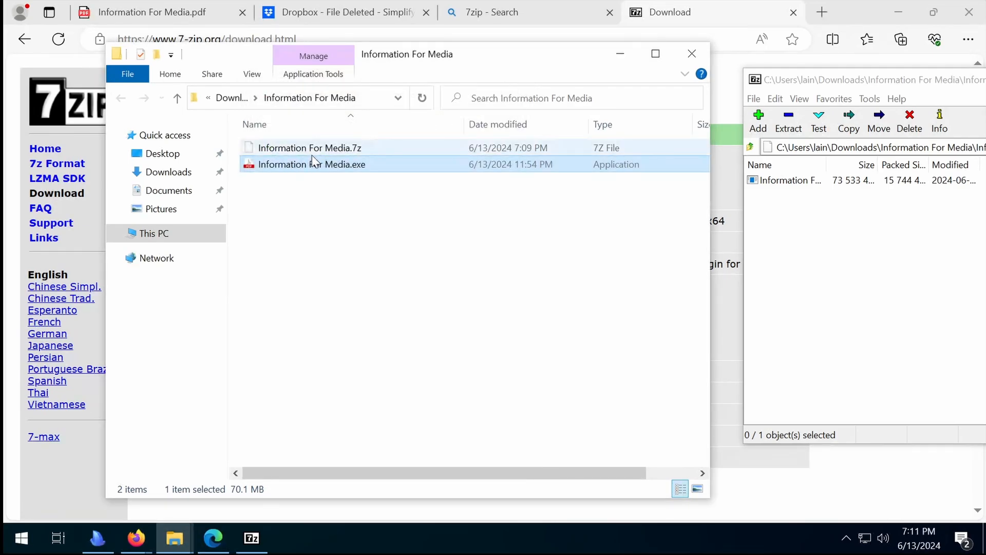
right_click(310, 165)
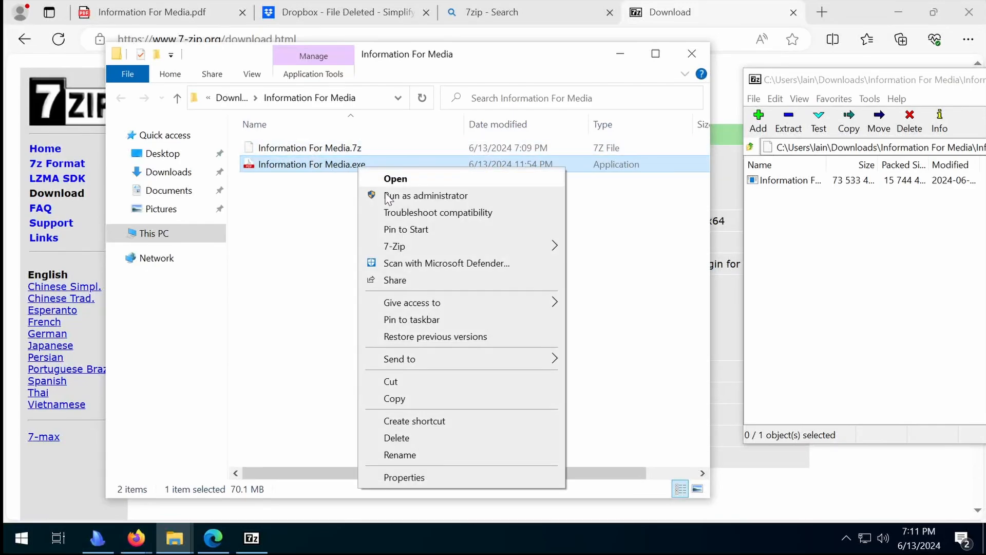
mouse_move(394, 246)
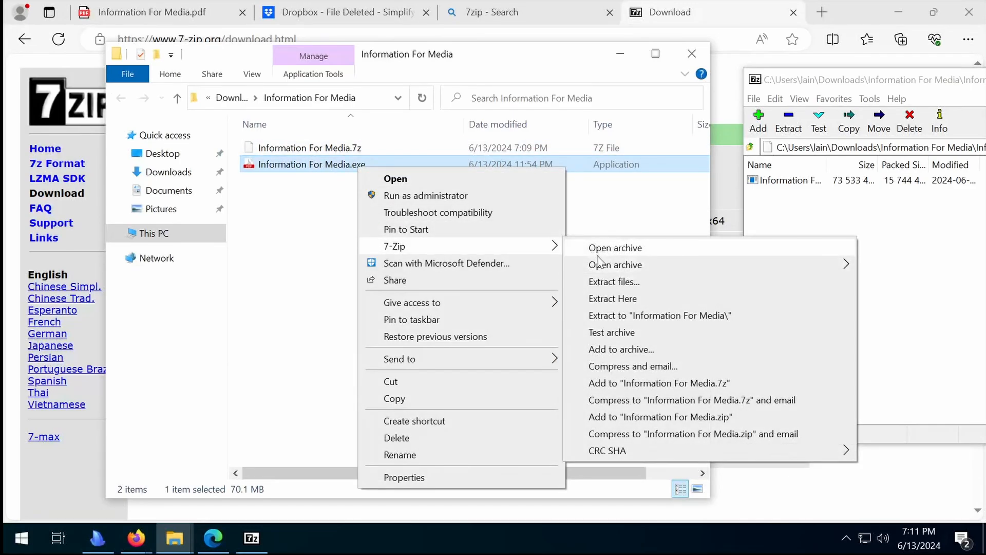
click(614, 247)
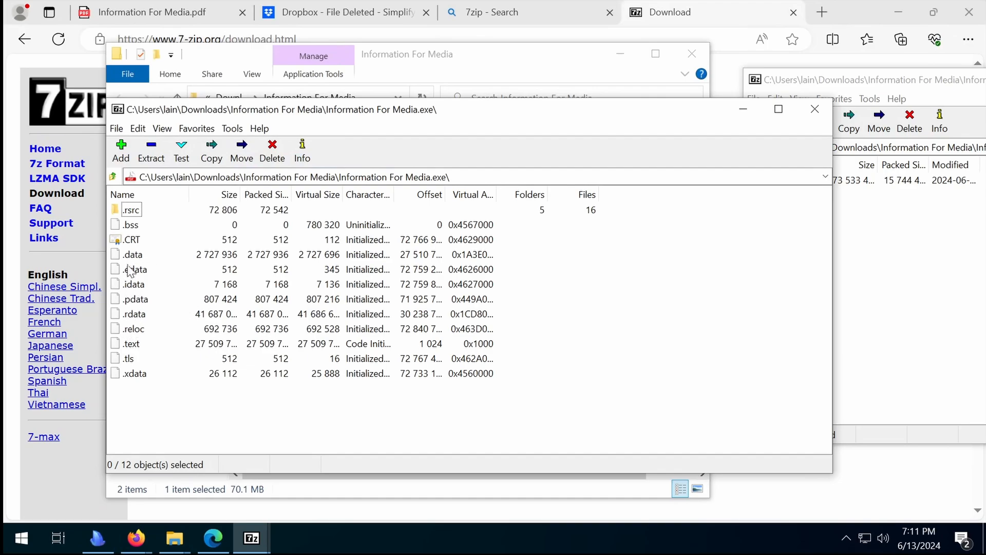
click(133, 253)
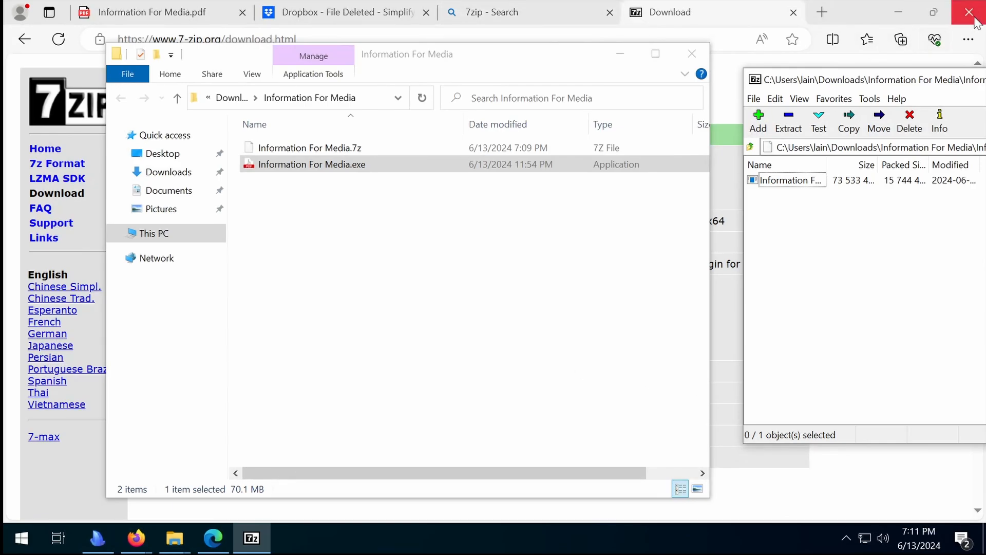
Close Microsoft Edge, leaving the Information For Media folder open in File Explorer
click(973, 12)
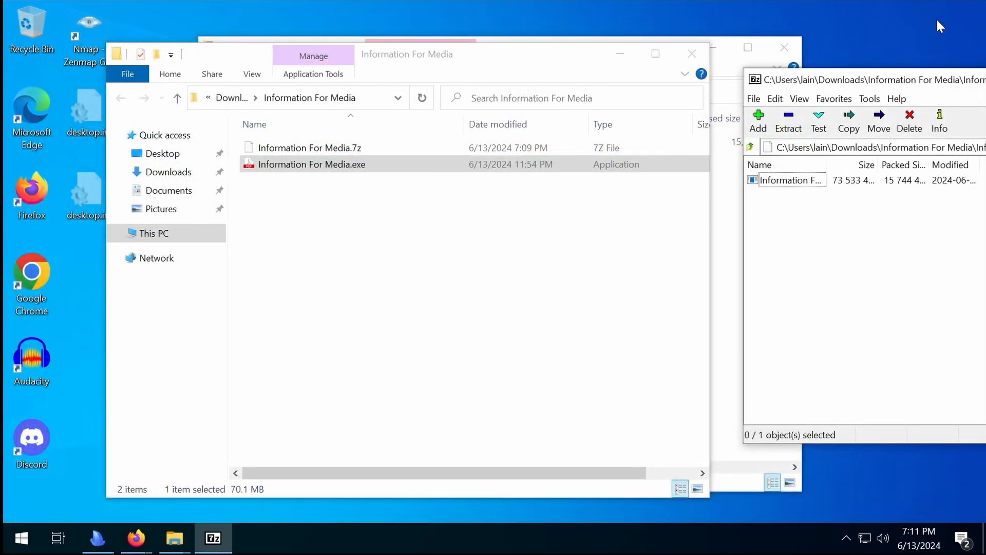
mouse_move(306, 192)
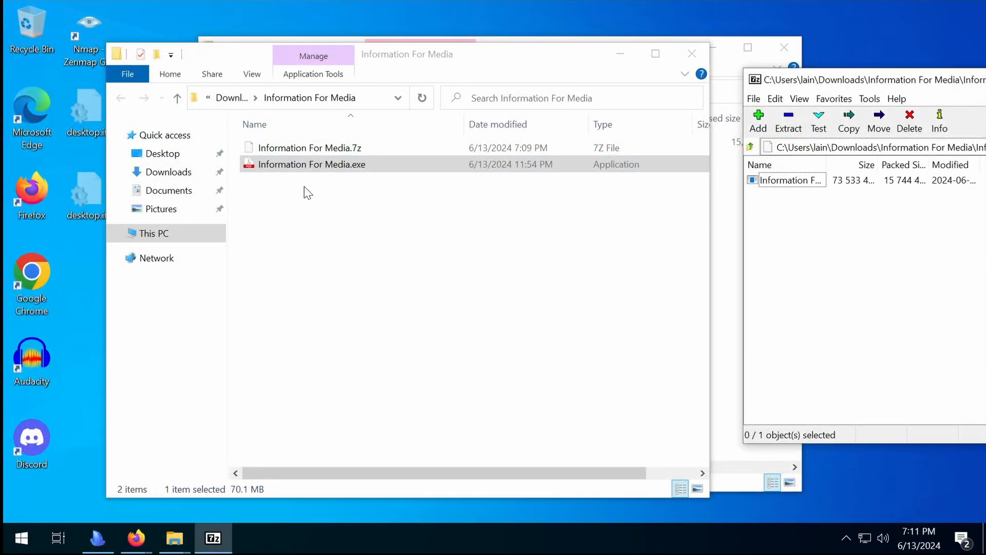
click(310, 164)
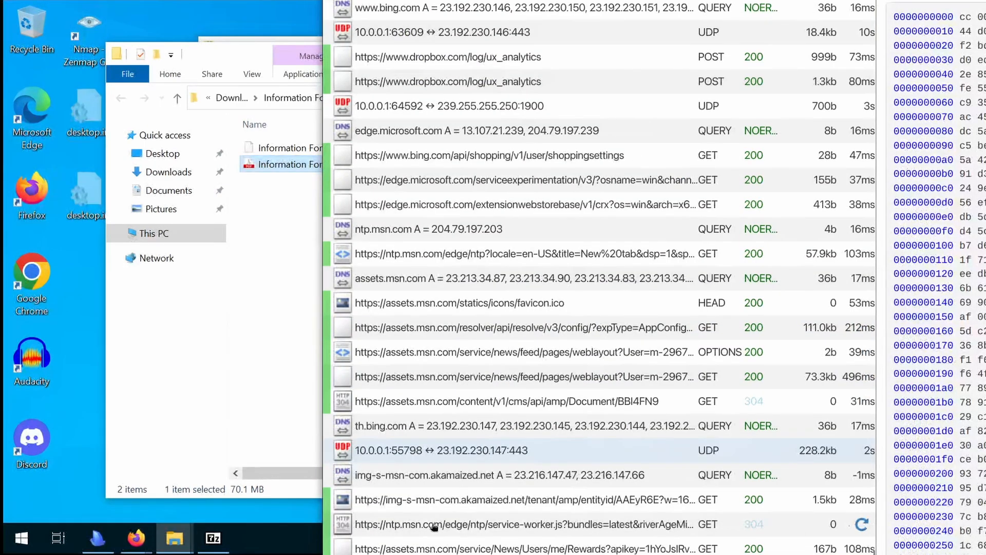
Locate the meltedpleasandtws.shop DNS lookup in the flow list and view its details
scroll(down, 3)
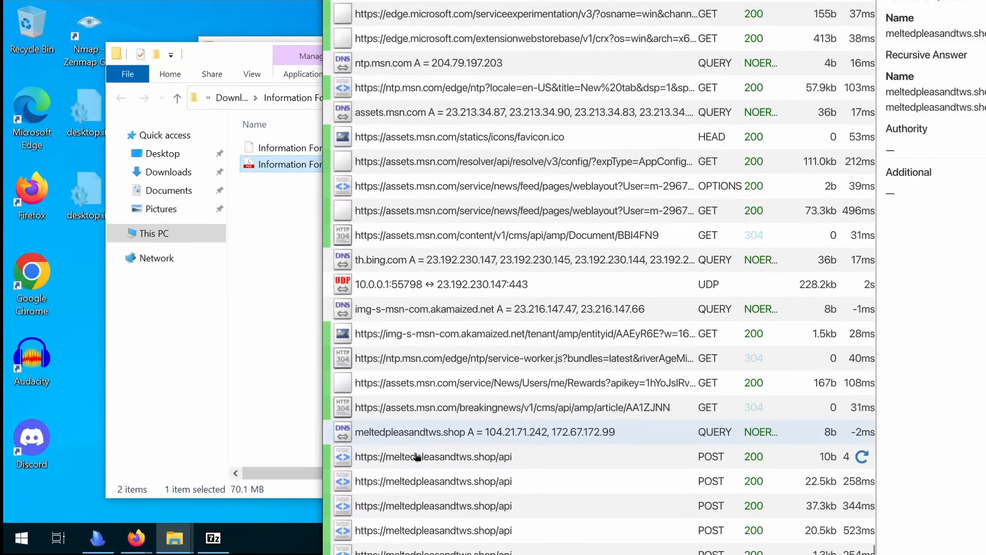
click(433, 456)
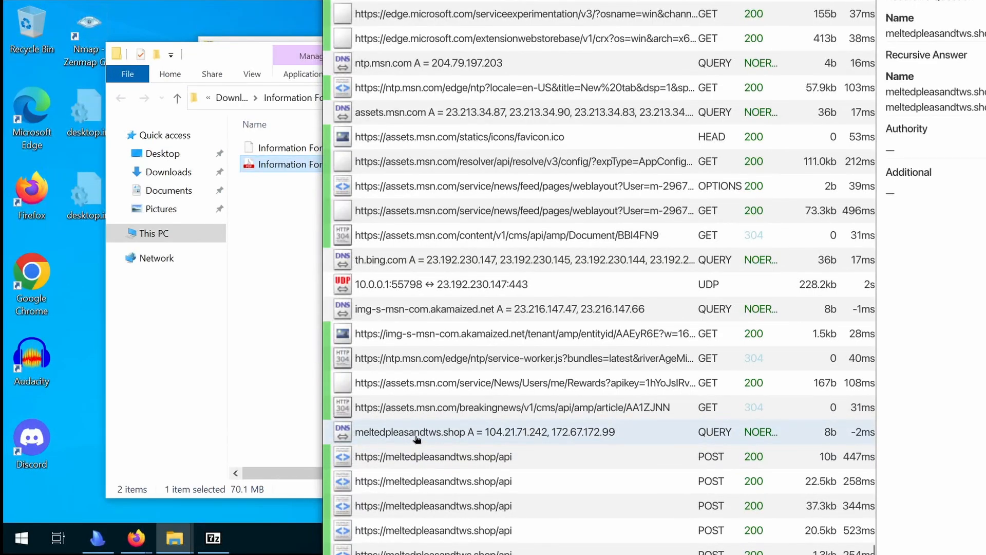
scroll(down, 3)
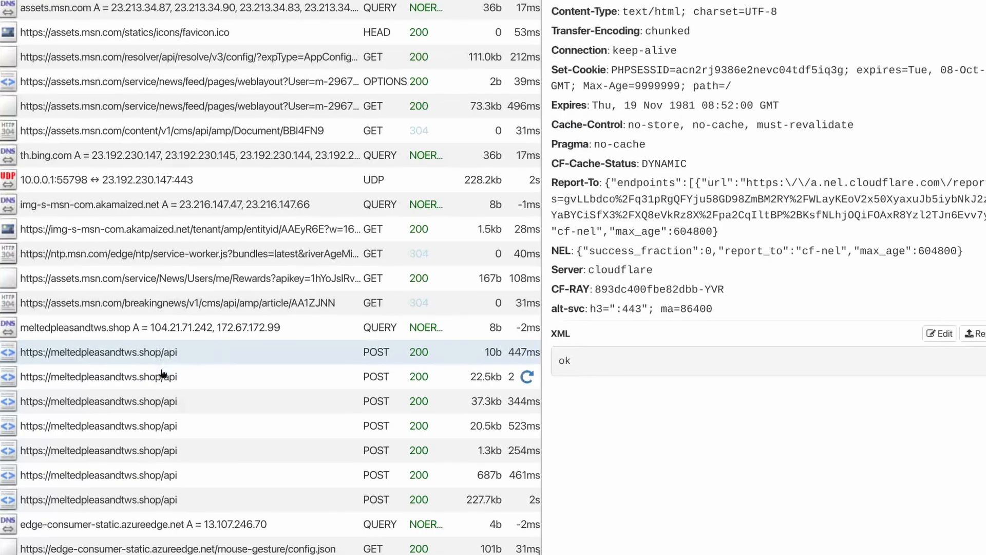
View the /api POST flows' responses, one body reading 'ok 84.39.151.97'
click(97, 376)
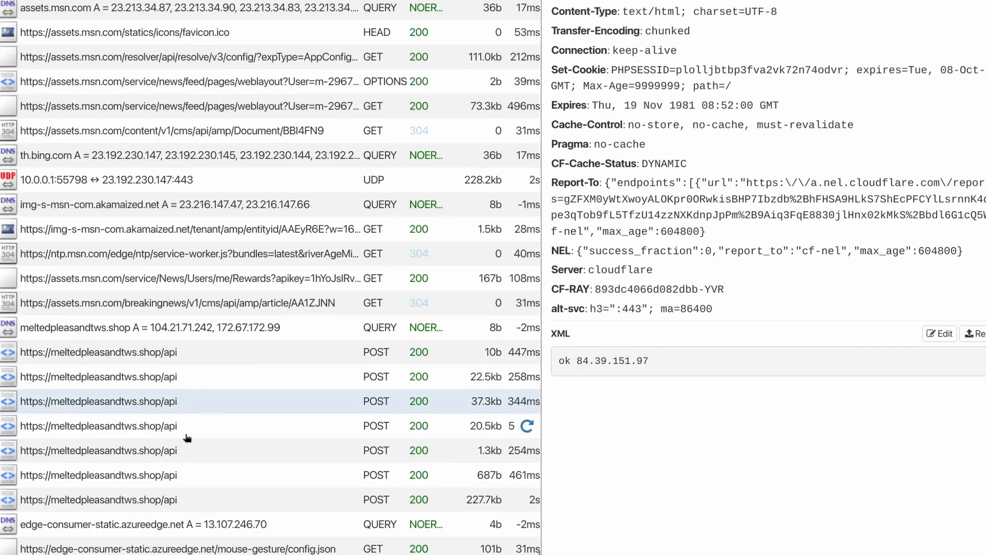
scroll(down, 3)
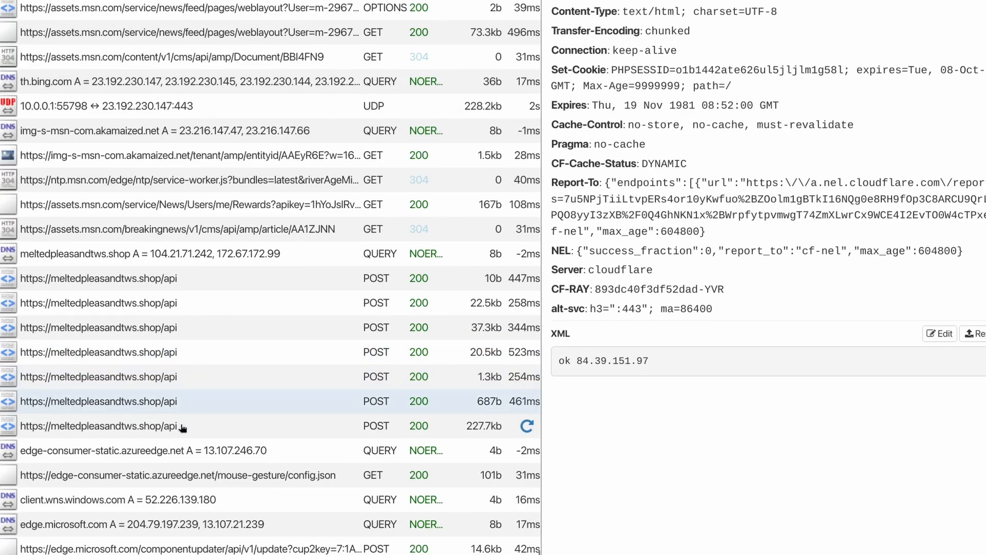
scroll(down, 3)
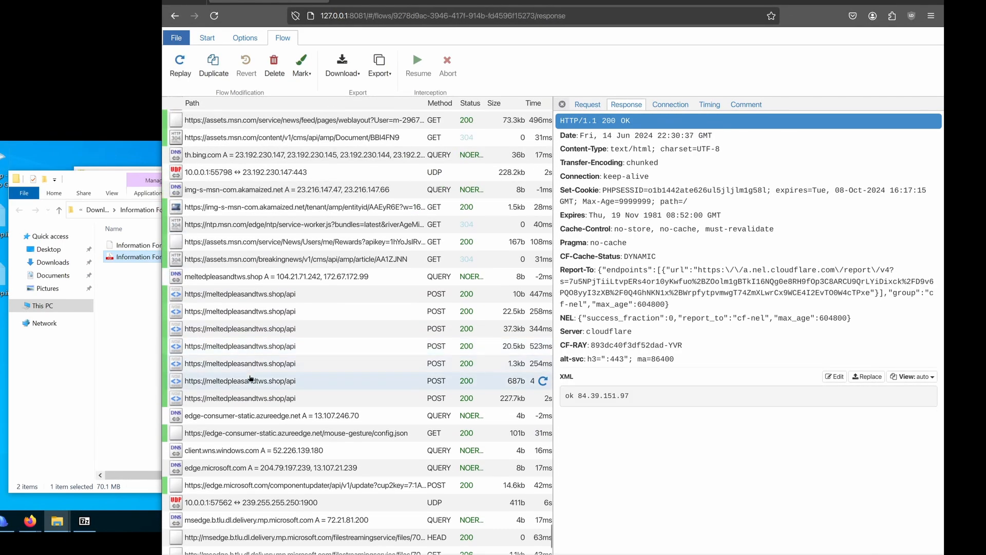
Select the 22.5kb /api POST flow, download its request and select its long Base64-looking response string
click(240, 293)
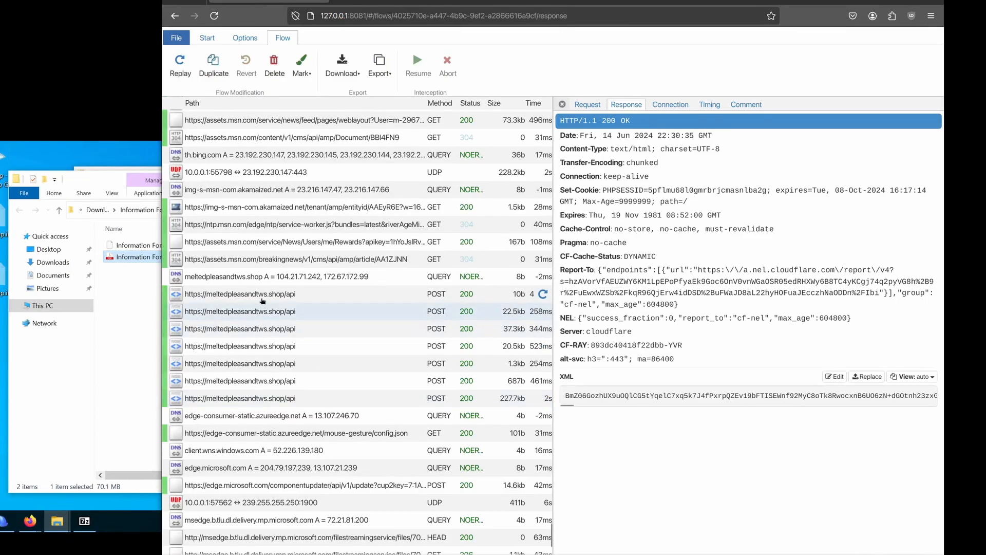
key(ctrl+a)
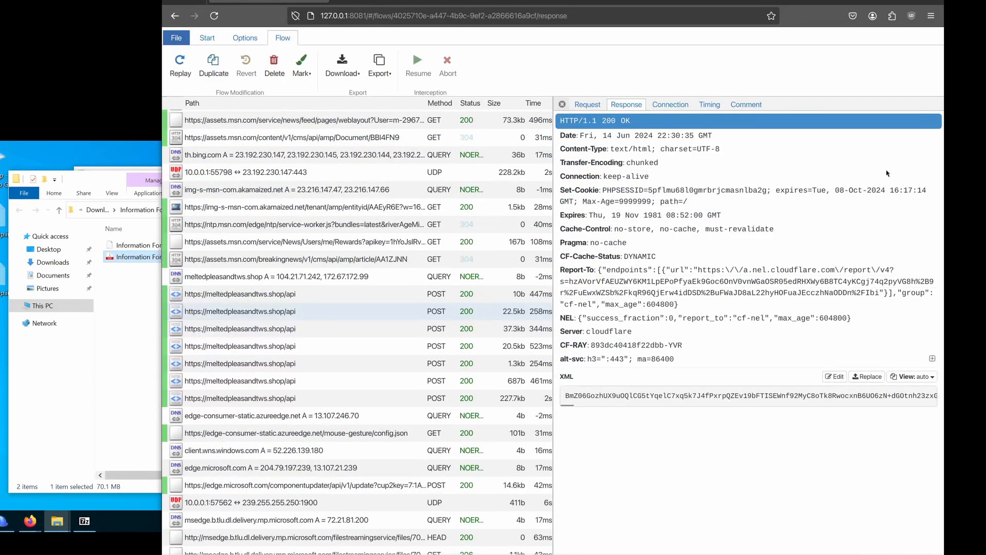
click(341, 63)
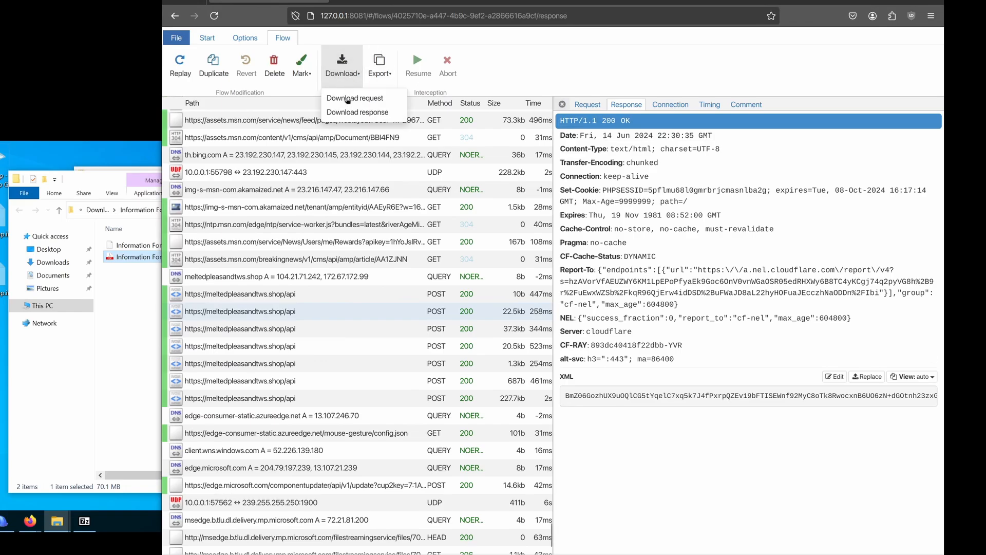
click(357, 112)
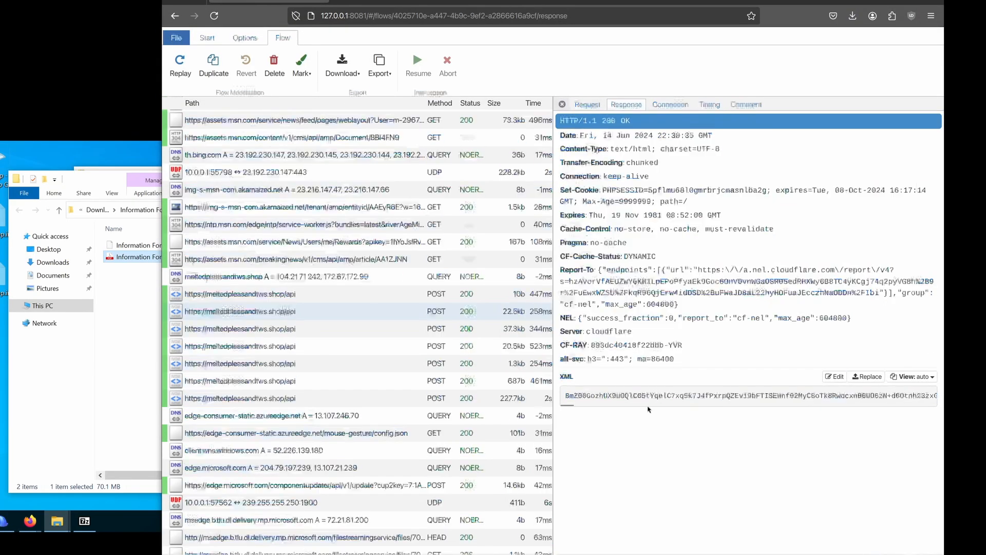
triple_click(749, 394)
text(base6)
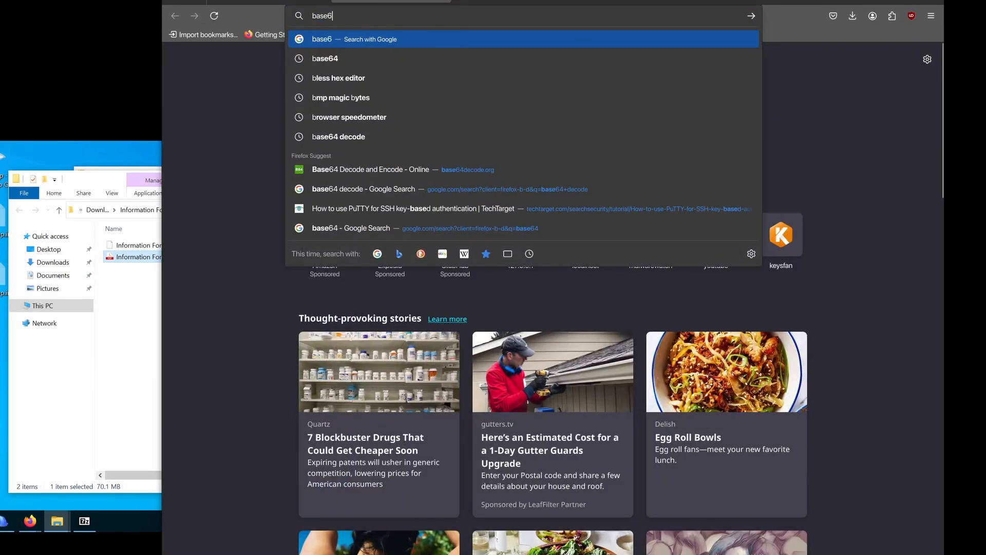
Reach base64decode.org via web search and decode the pasted response data
click(337, 136)
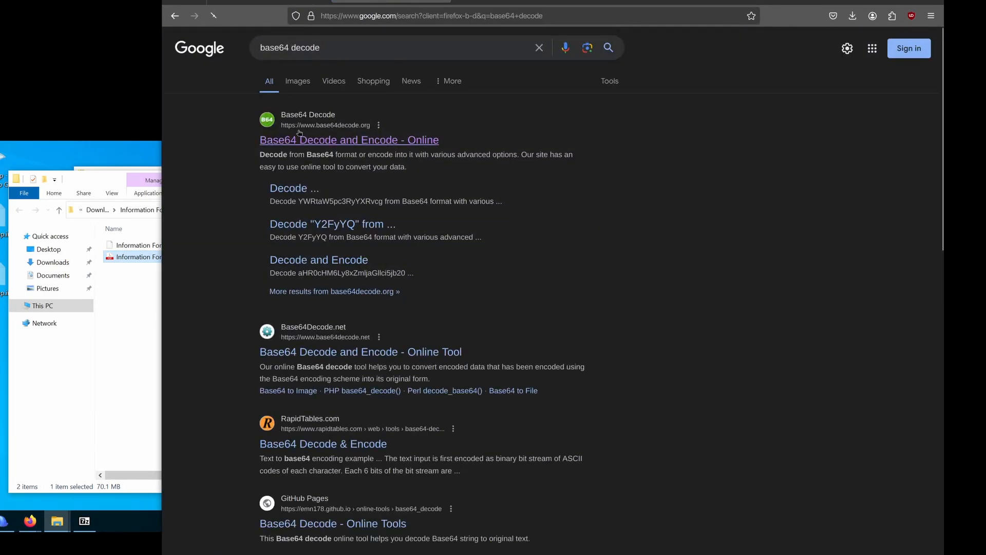
click(349, 140)
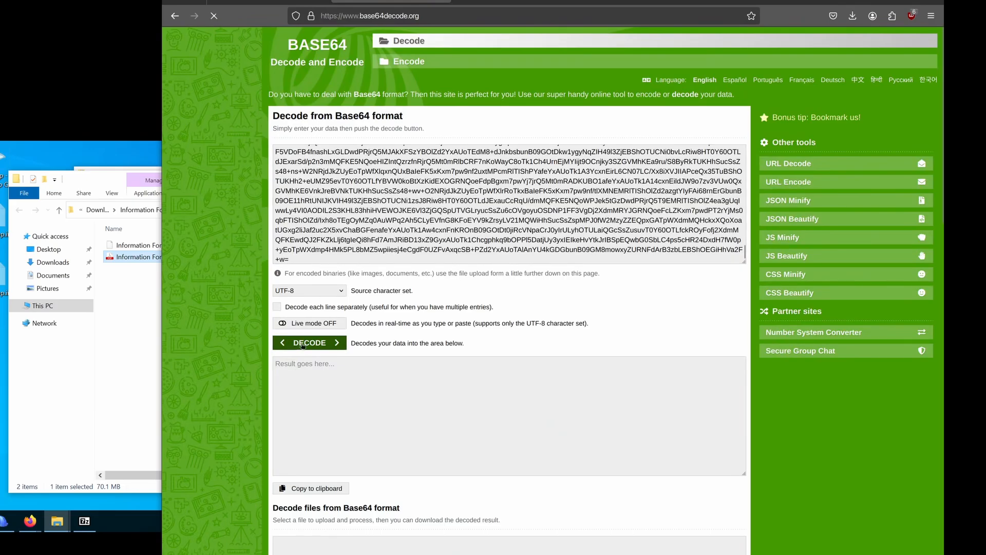
click(309, 343)
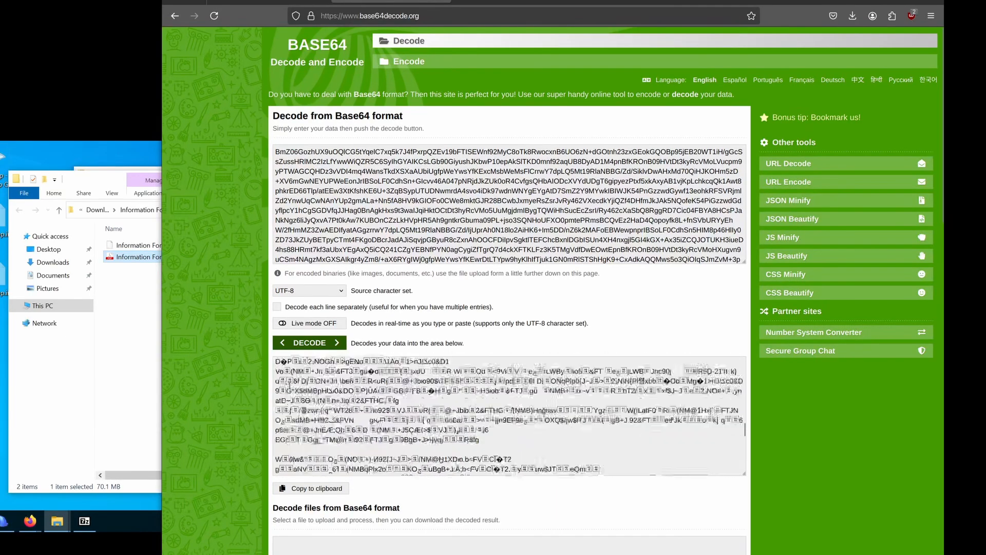
Set the source character set to auto-detect, decode again and review the mostly binary output
click(309, 343)
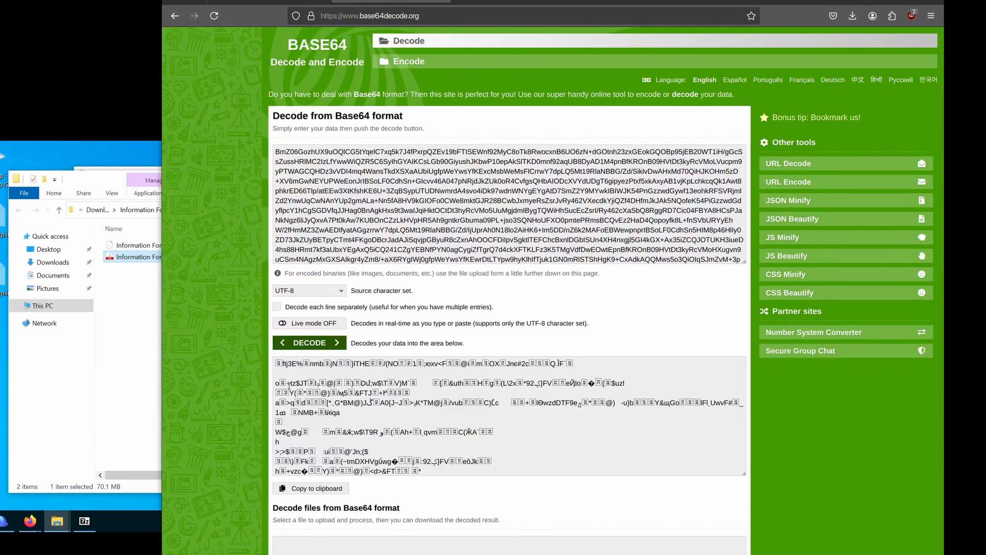
click(309, 290)
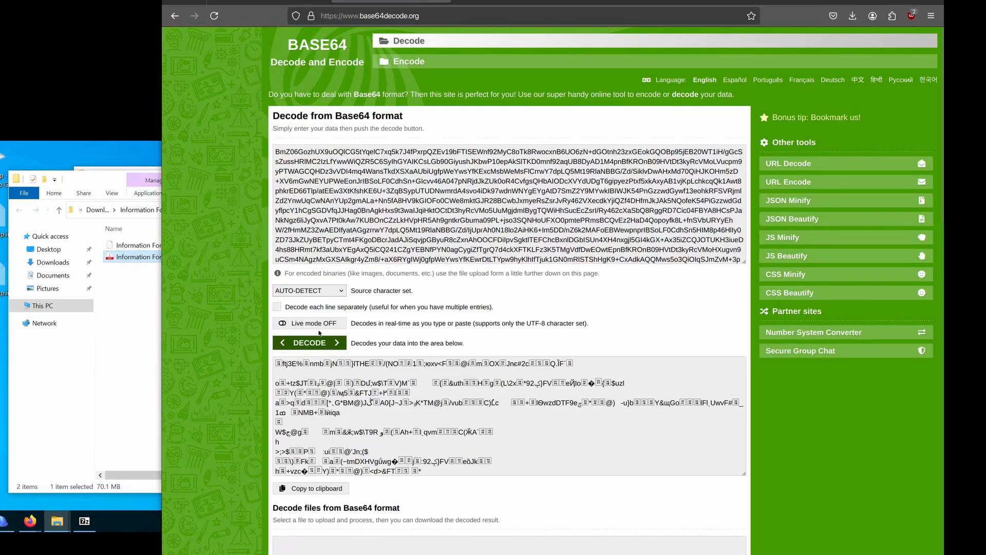
click(307, 343)
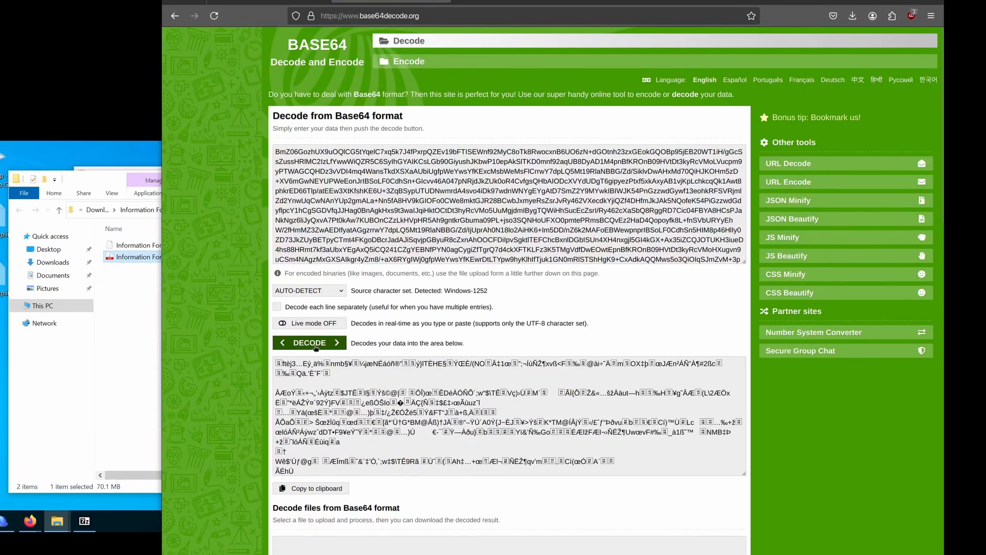
scroll(down, 3)
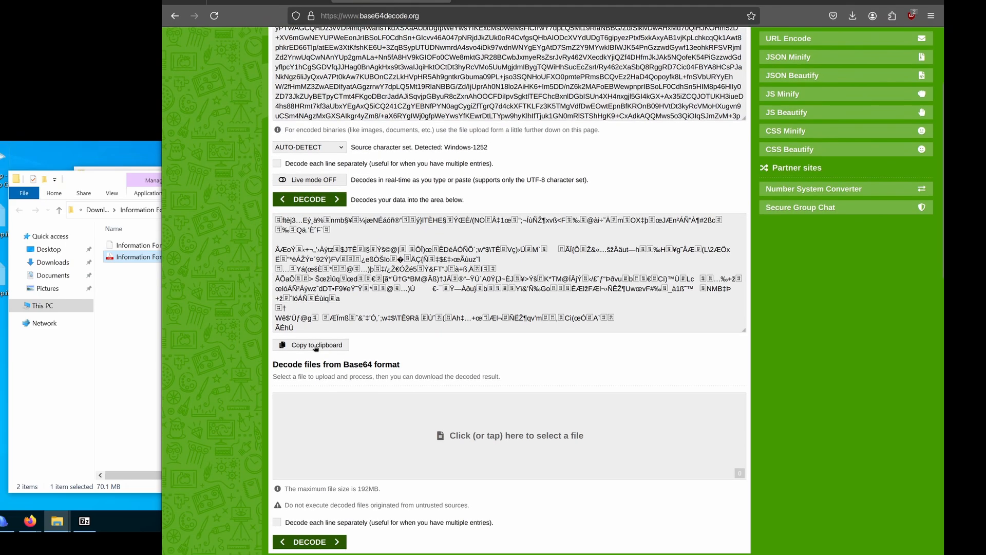
scroll(down, 3)
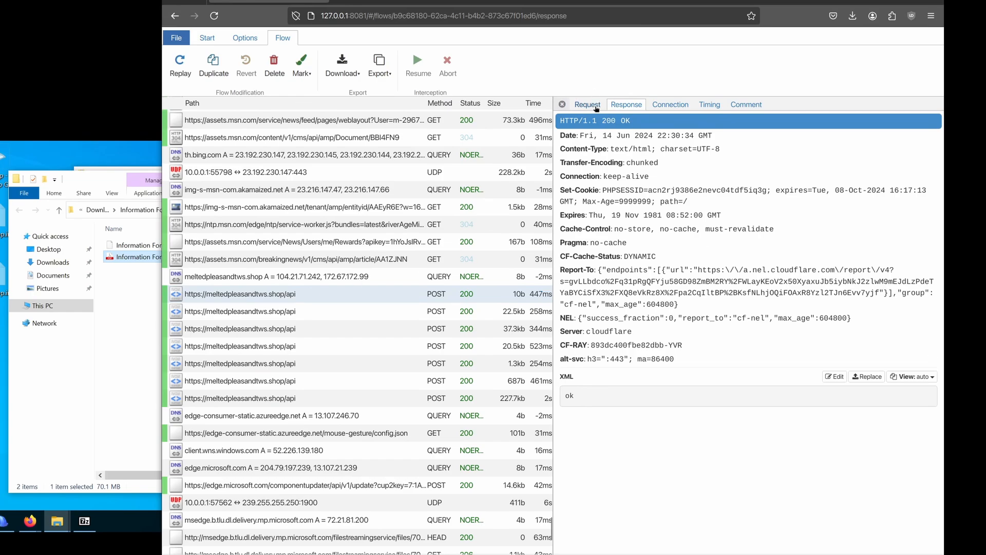
View the request details of the meltedpleasandtws.shop/api POST flow in mitmproxy
click(586, 103)
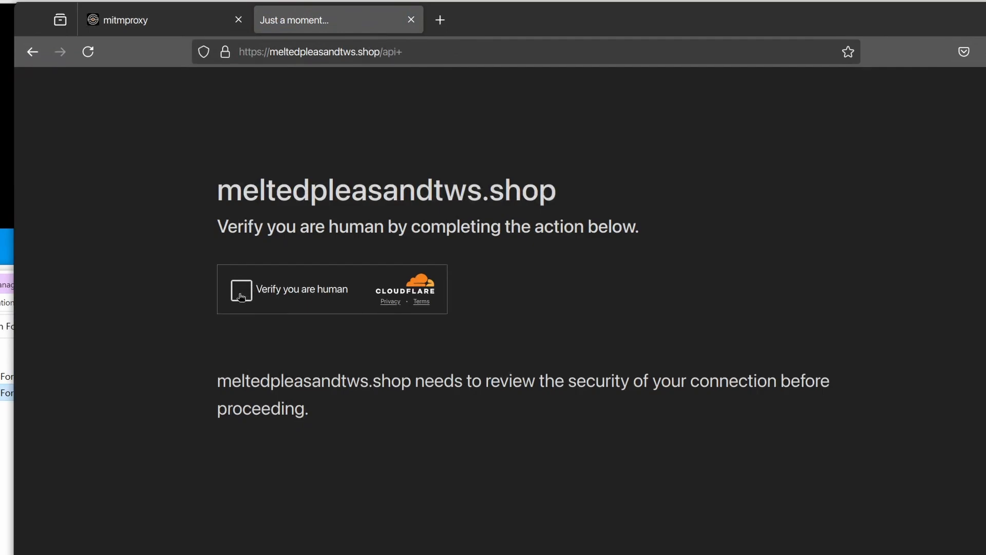
Pass the Cloudflare human check on meltedpleasandtws.shop and reach its default nginx welcome page
click(240, 288)
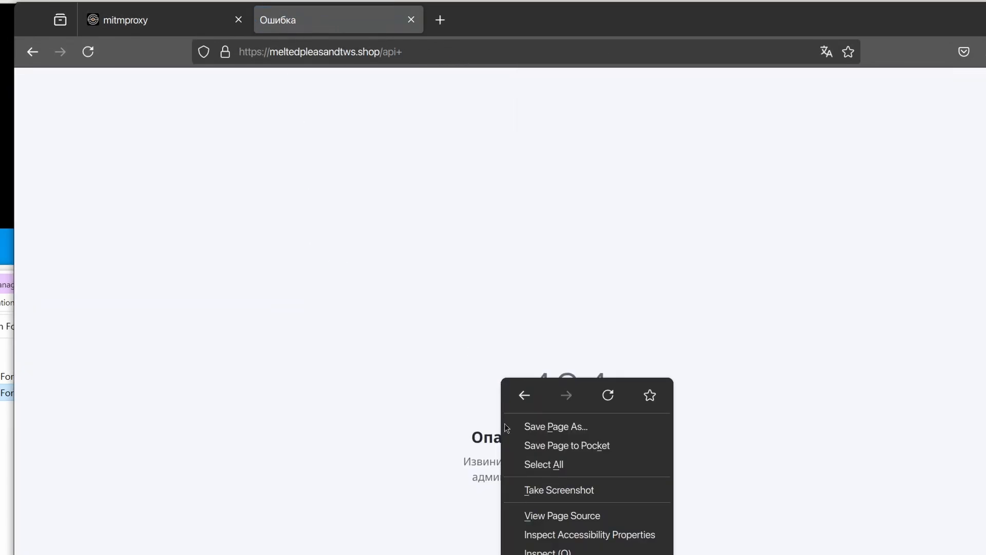
click(481, 472)
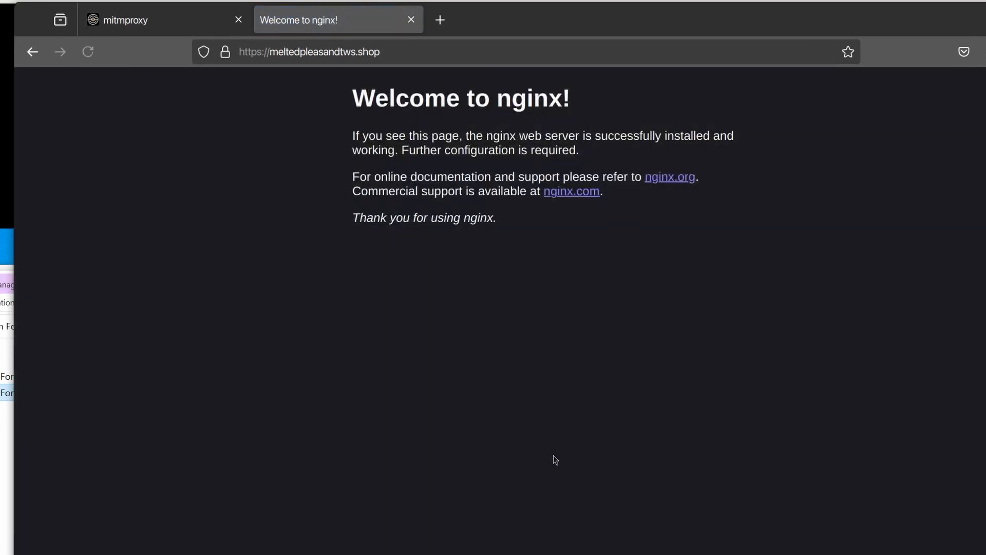
key(ctrl+a)
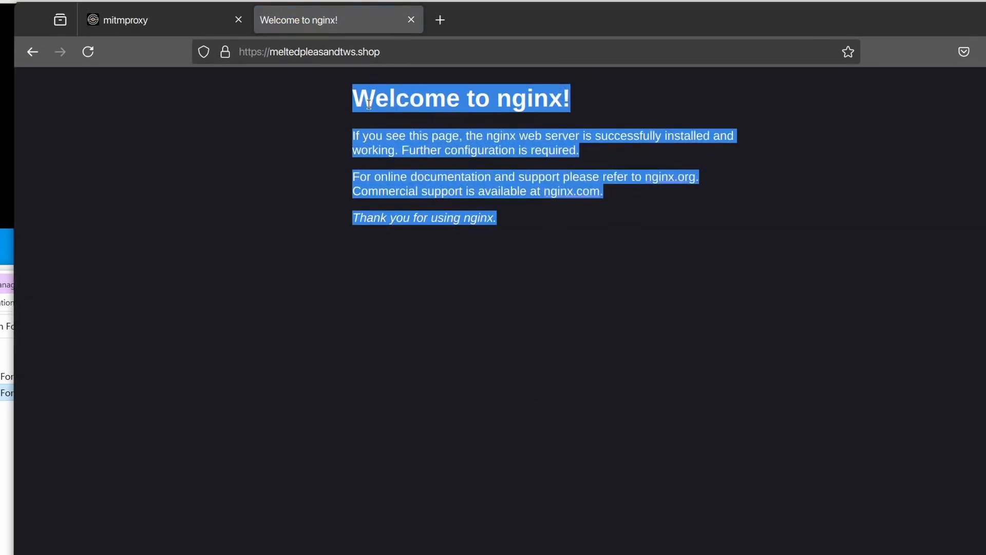
click(403, 69)
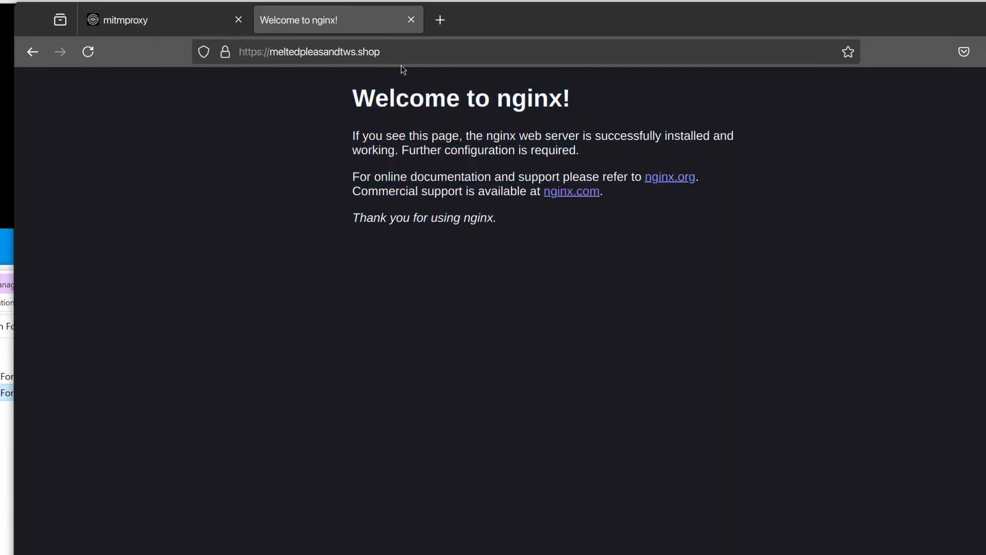
mouse_move(407, 92)
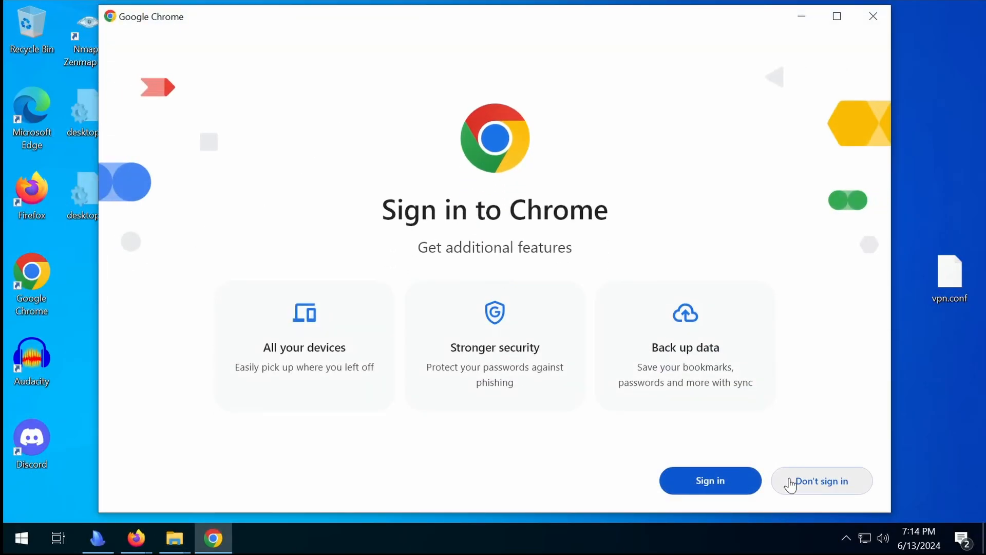
Skip Chrome sign-in and dismiss the ad privacy notice to get a new tab
click(821, 481)
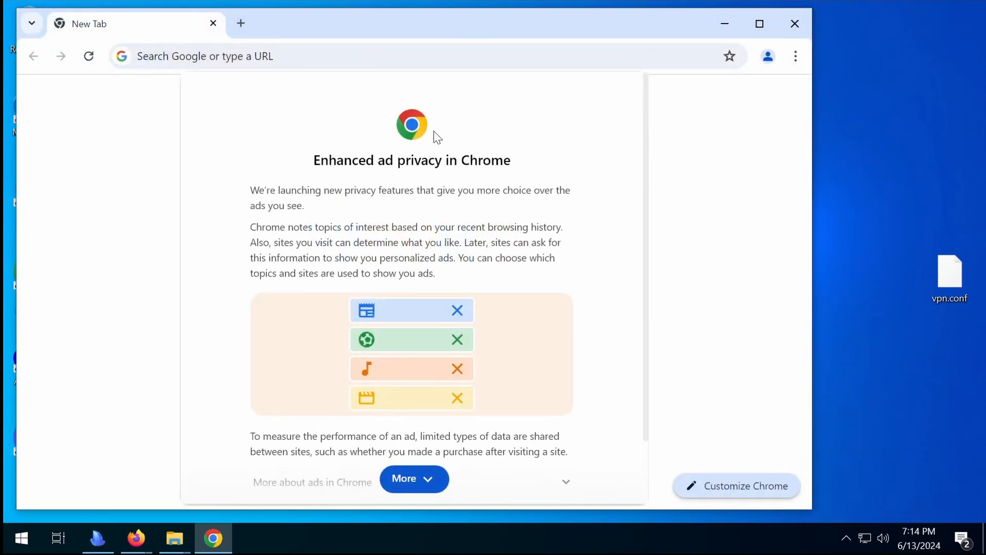
click(414, 478)
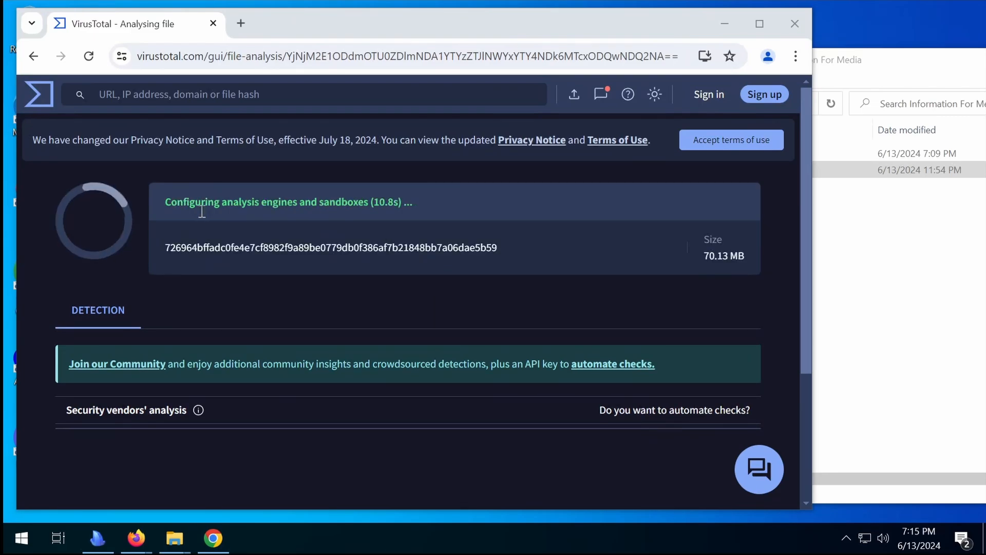
mouse_move(198, 260)
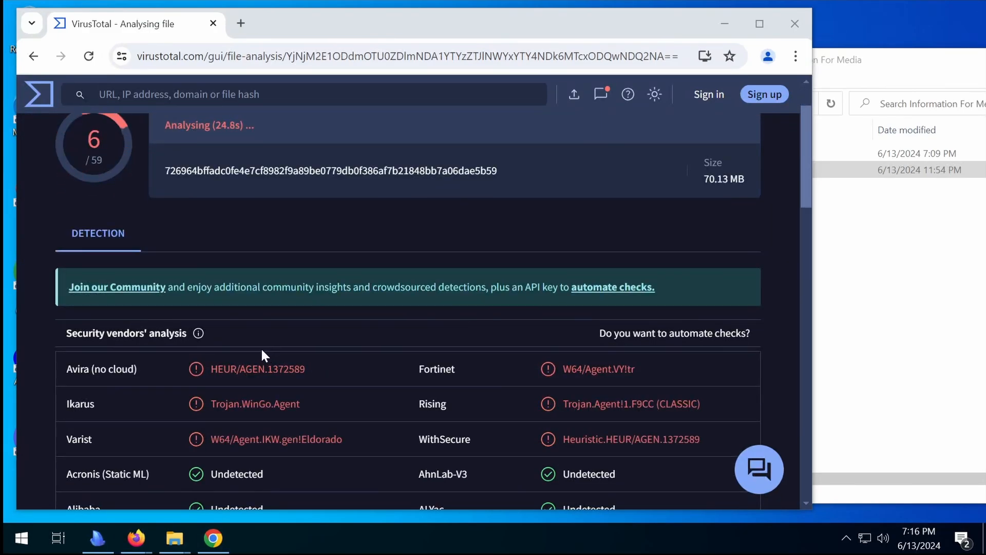
Review the security vendors' results flagging Information For Media.exe as a trojan (Avira, Fortinet, Cynet, Google)
scroll(down, 3)
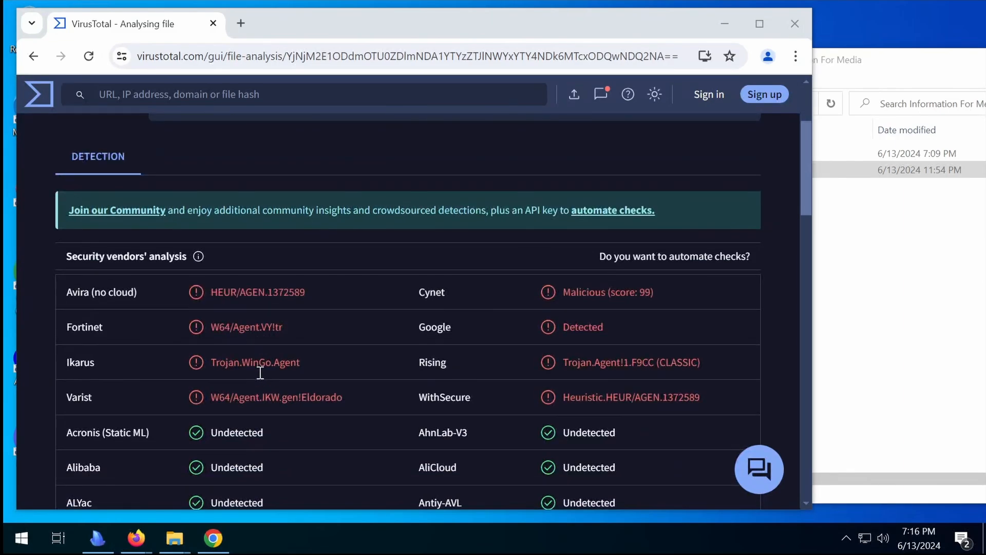
scroll(down, 3)
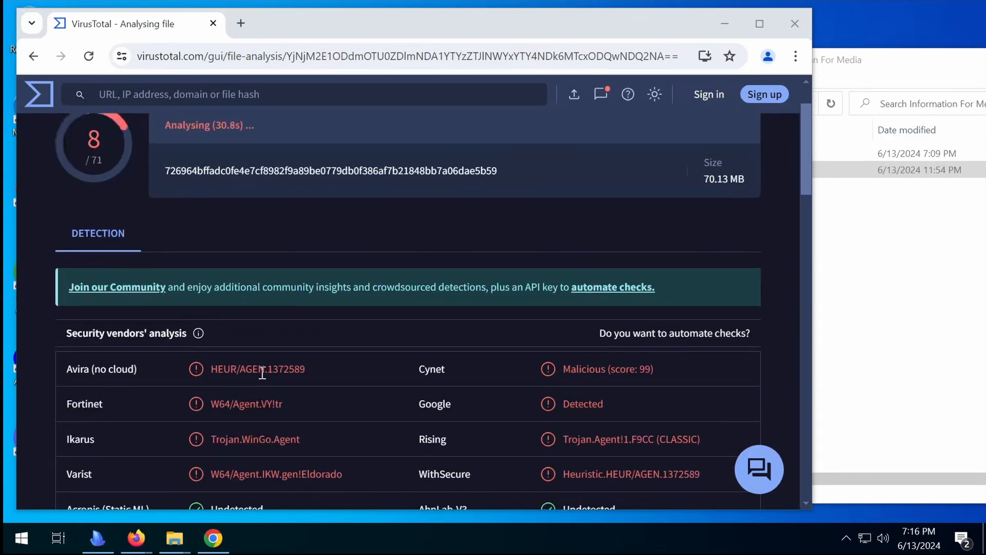
scroll(down, 3)
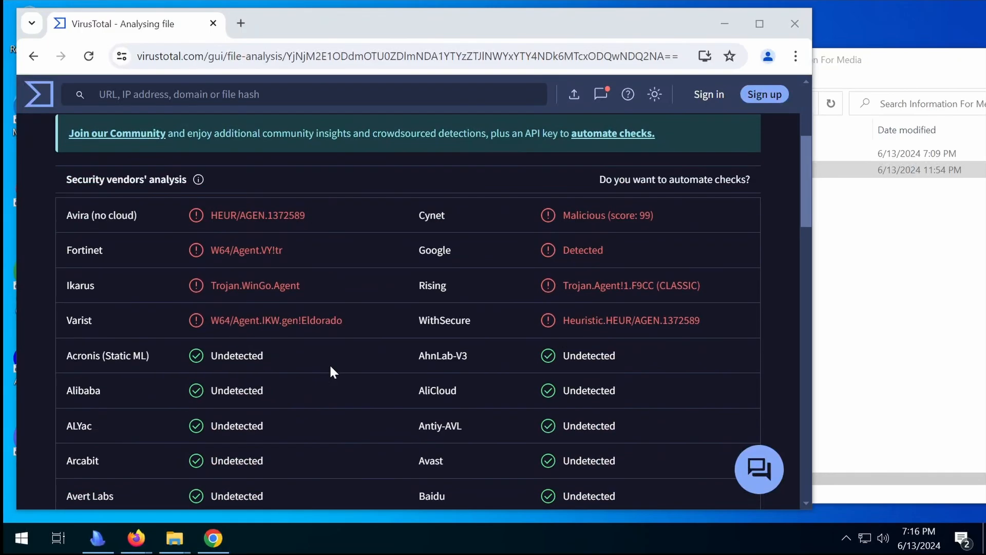
scroll(down, 3)
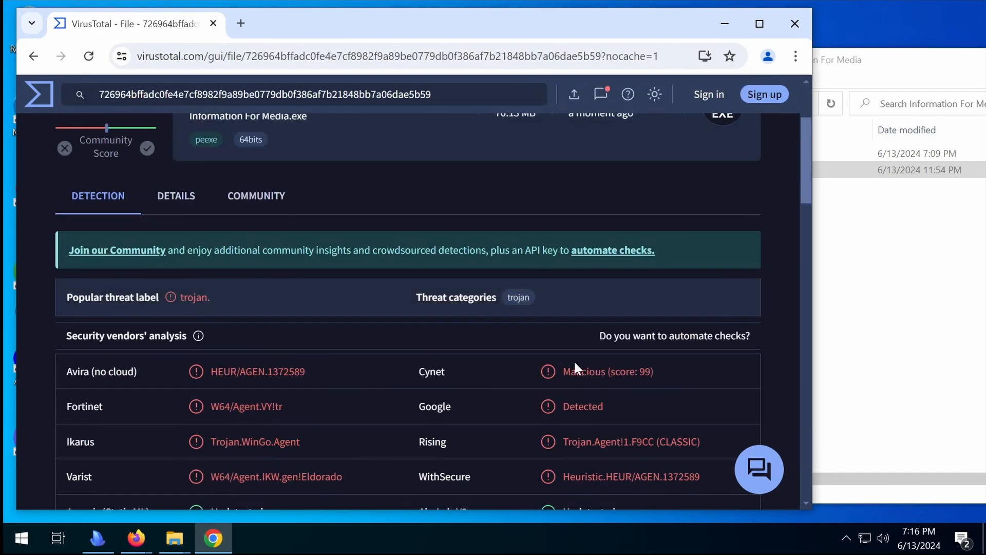
mouse_move(430, 408)
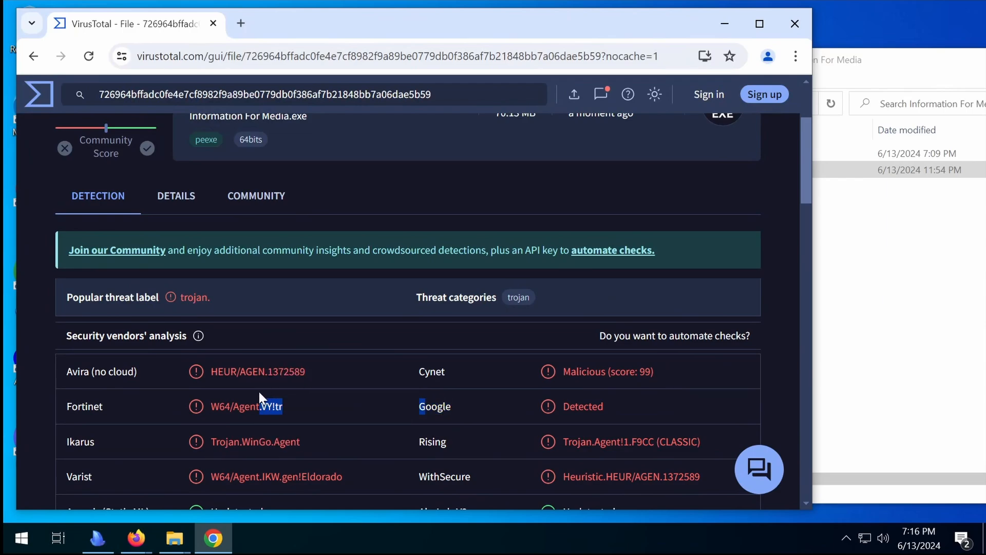
scroll(down, 3)
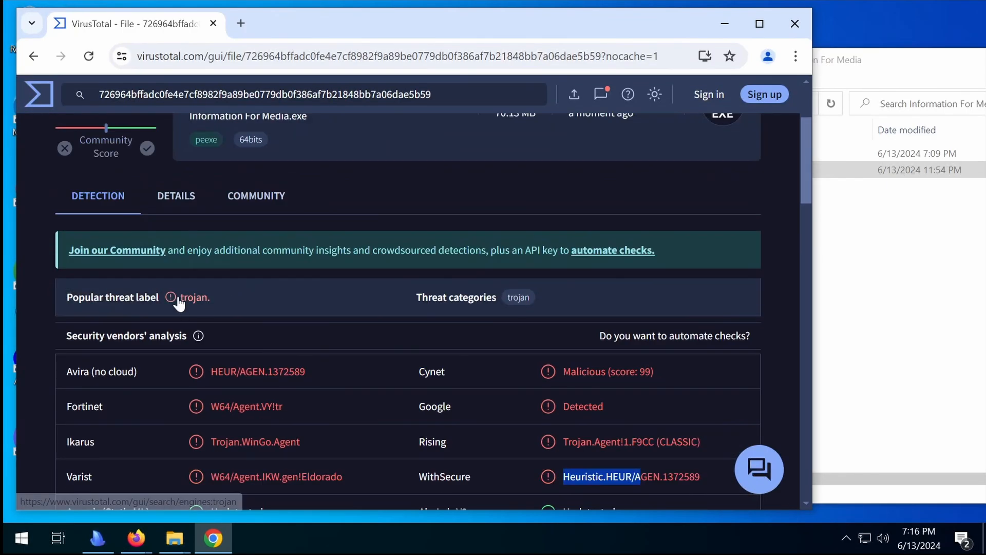
Review the Details view: basic properties and hashes, file type, sections, imports and exports
click(175, 195)
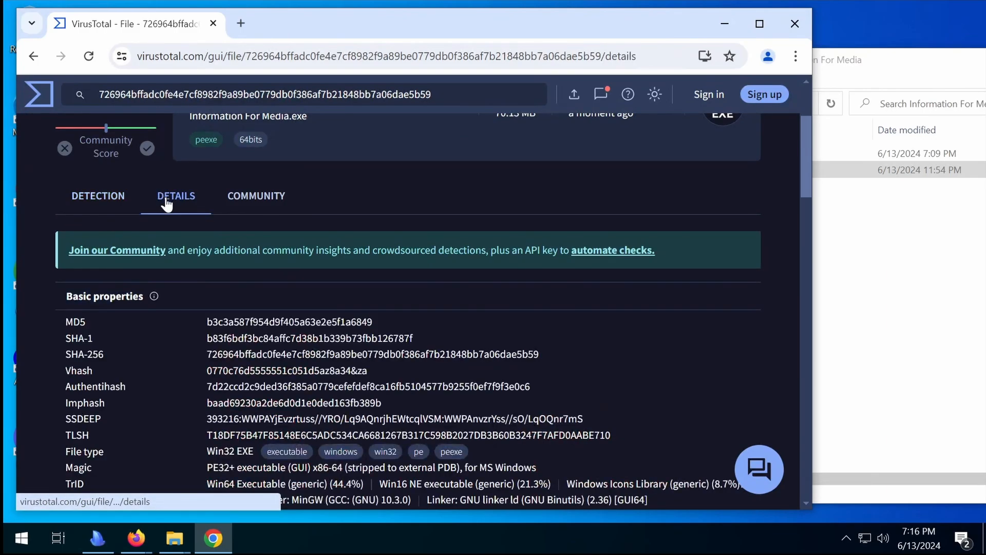
scroll(down, 3)
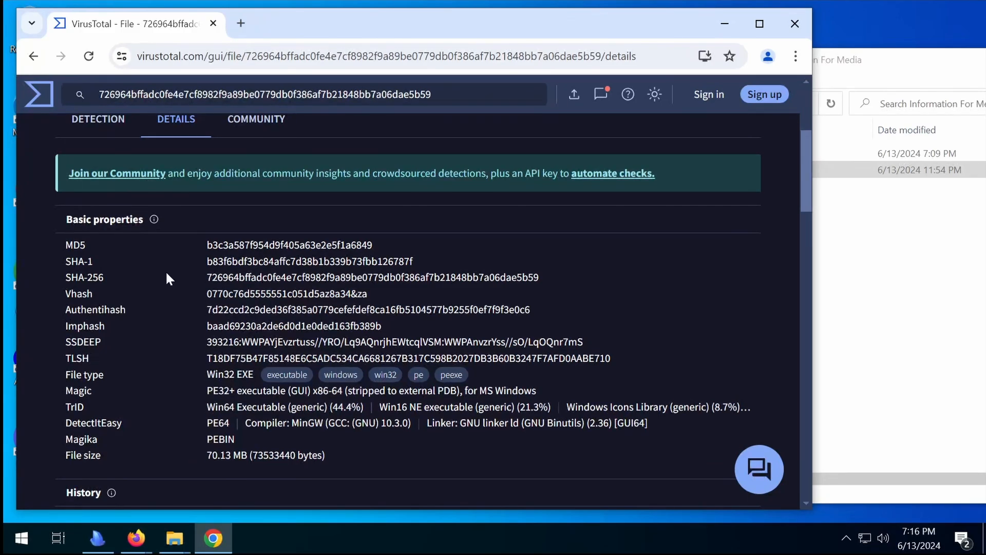
scroll(down, 3)
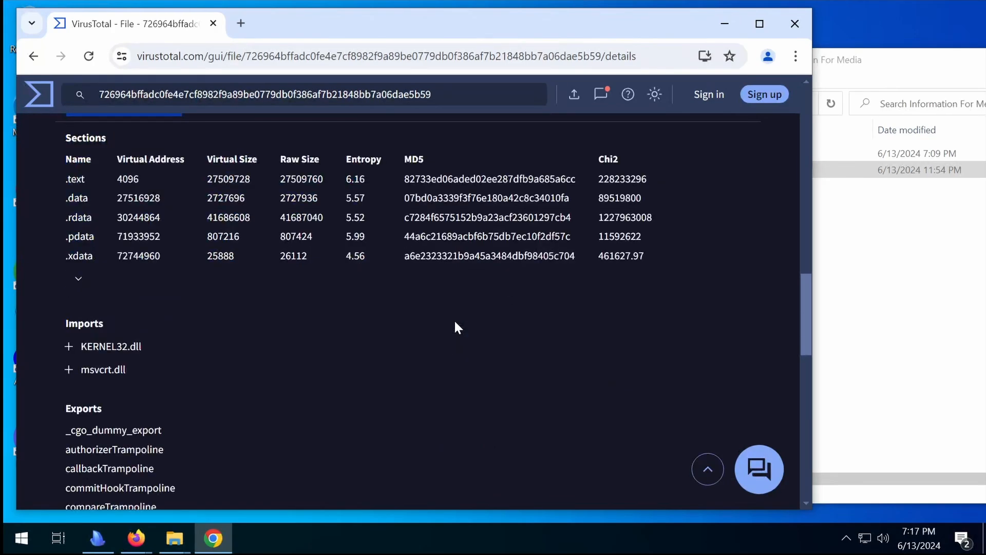
scroll(down, 3)
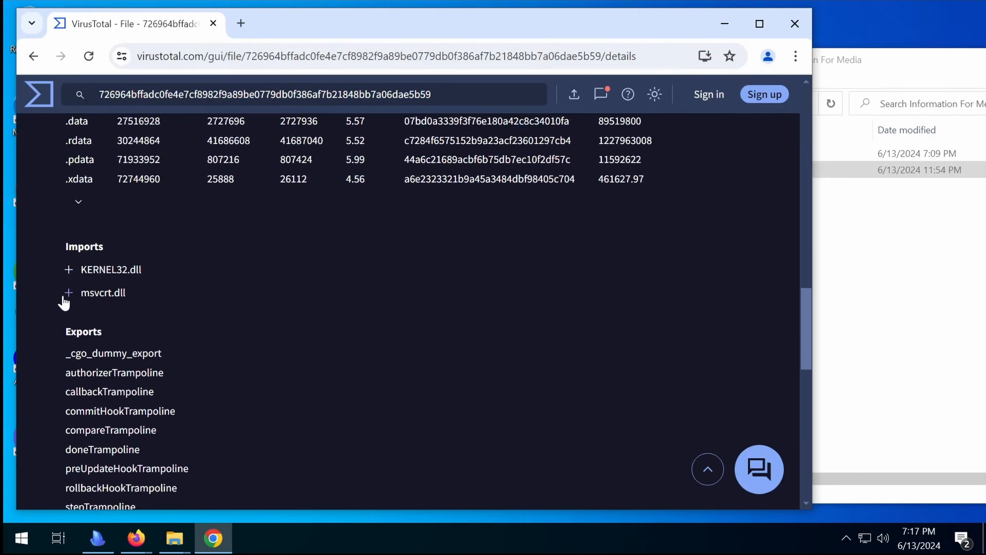
scroll(down, 3)
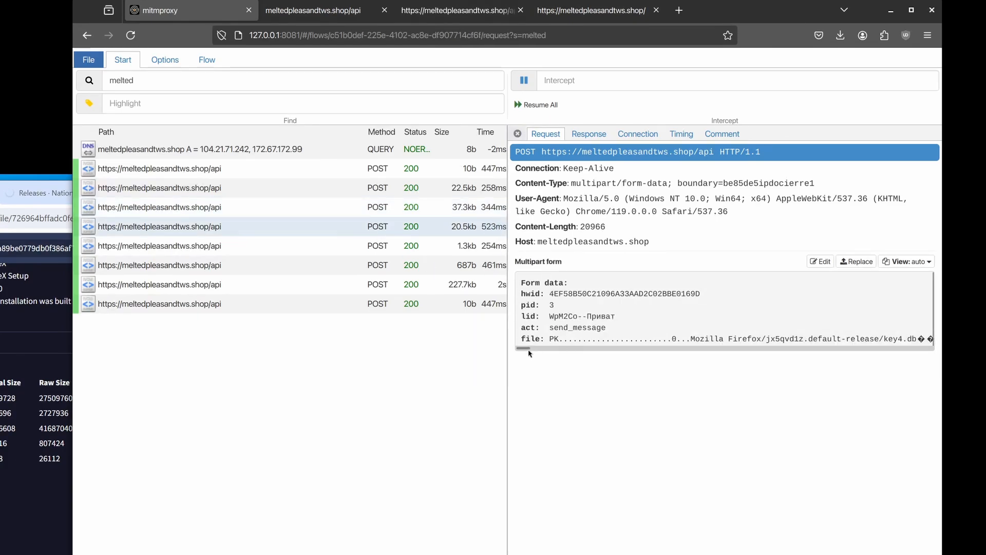
Inspect the /api POST flows' multipart send_message uploads and highlight part of the raw uploaded data
double_click(530, 338)
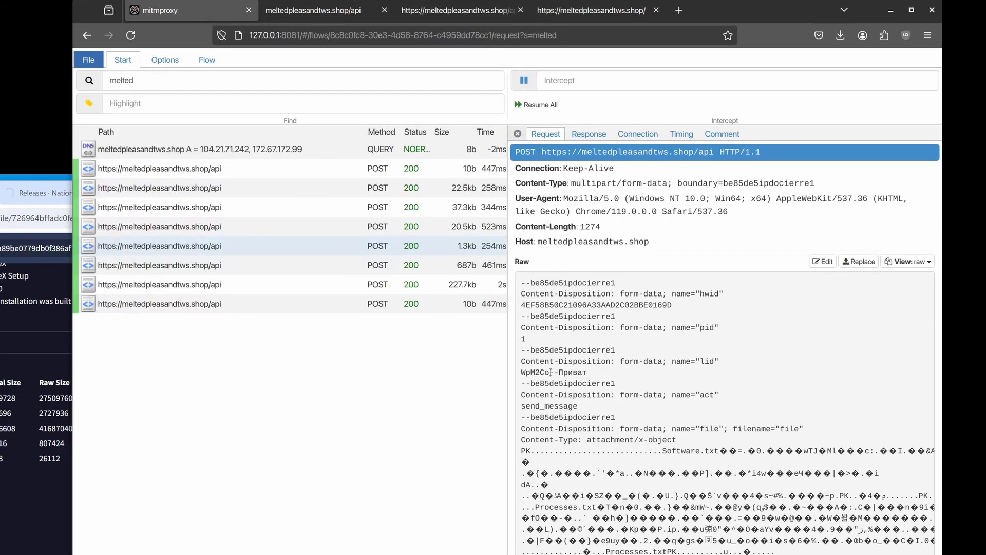
double_click(552, 372)
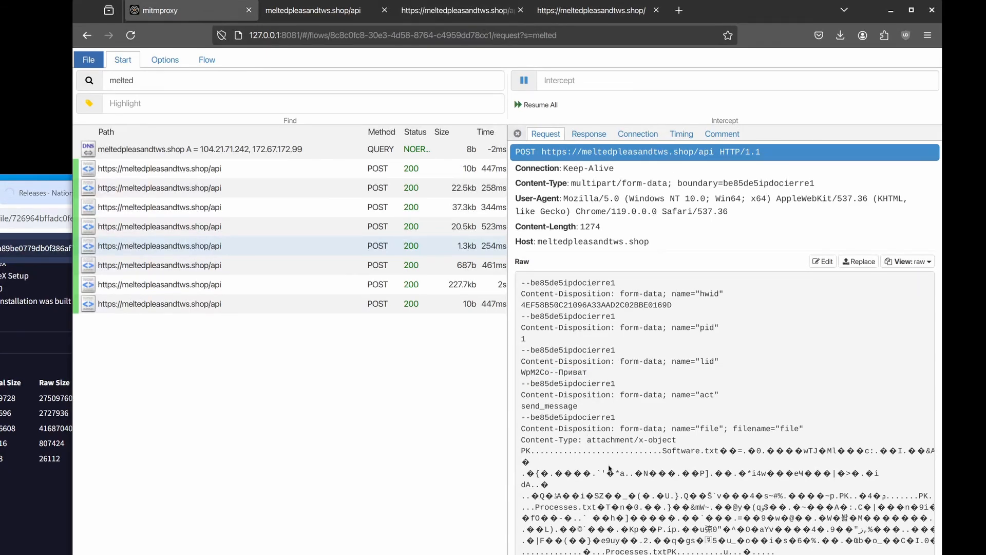
drag(568, 360, 566, 383)
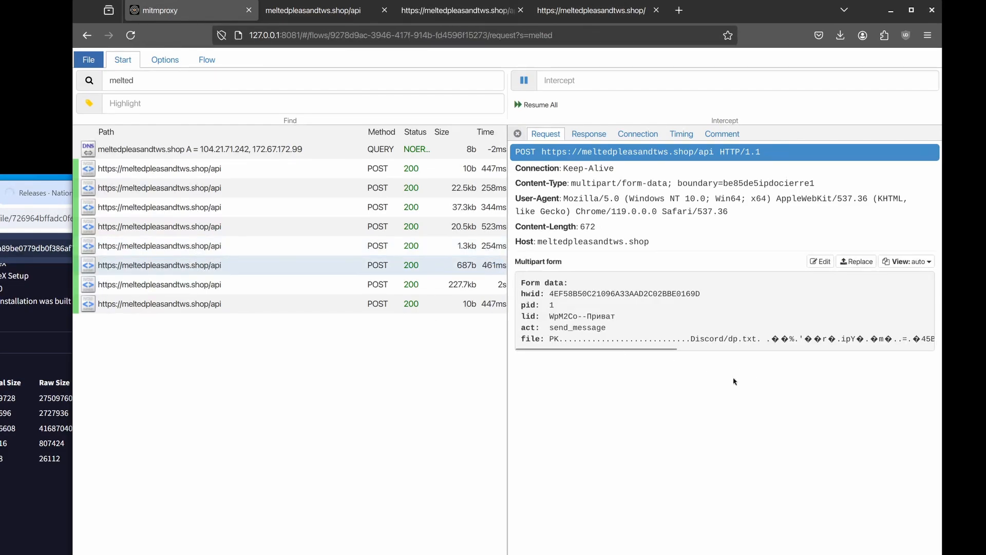
mouse_move(628, 352)
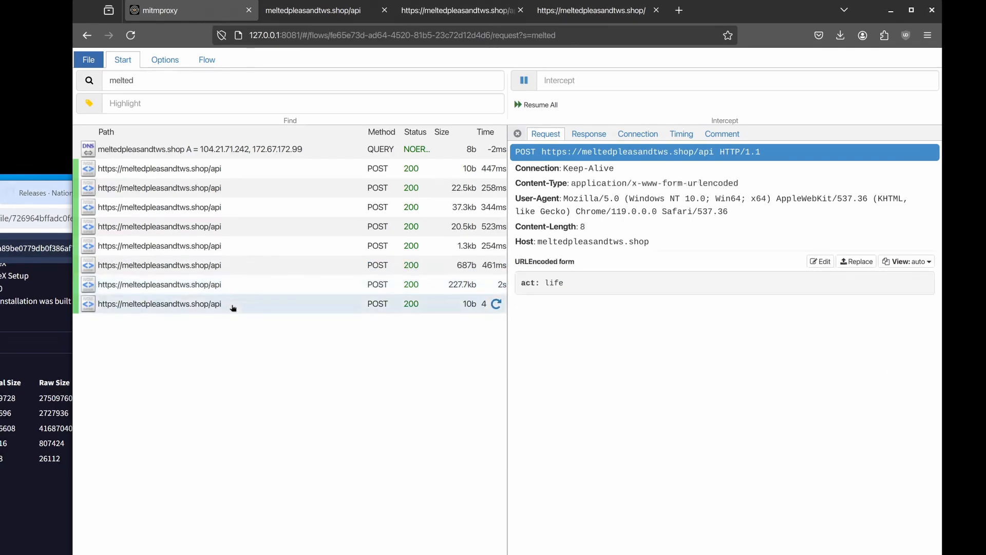
mouse_move(411, 312)
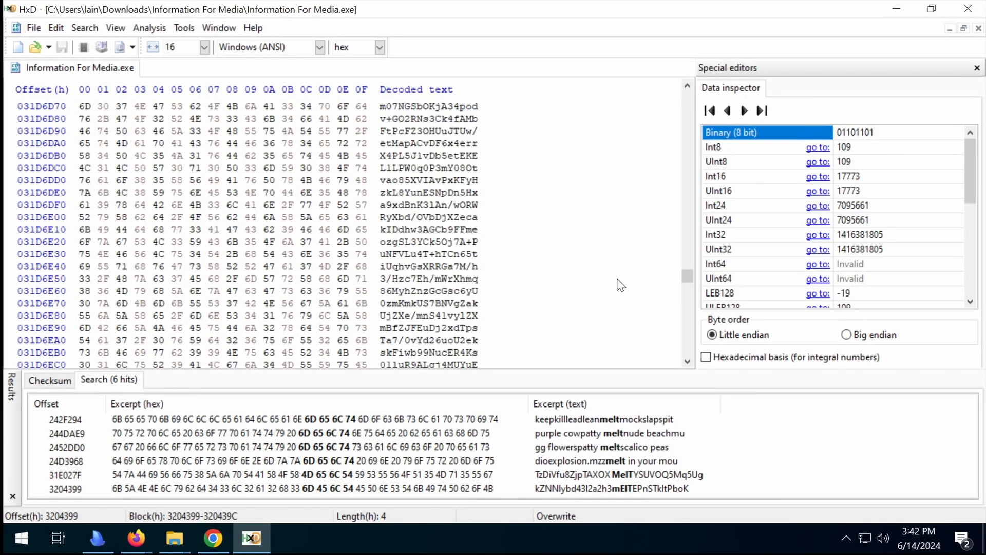
mouse_move(607, 427)
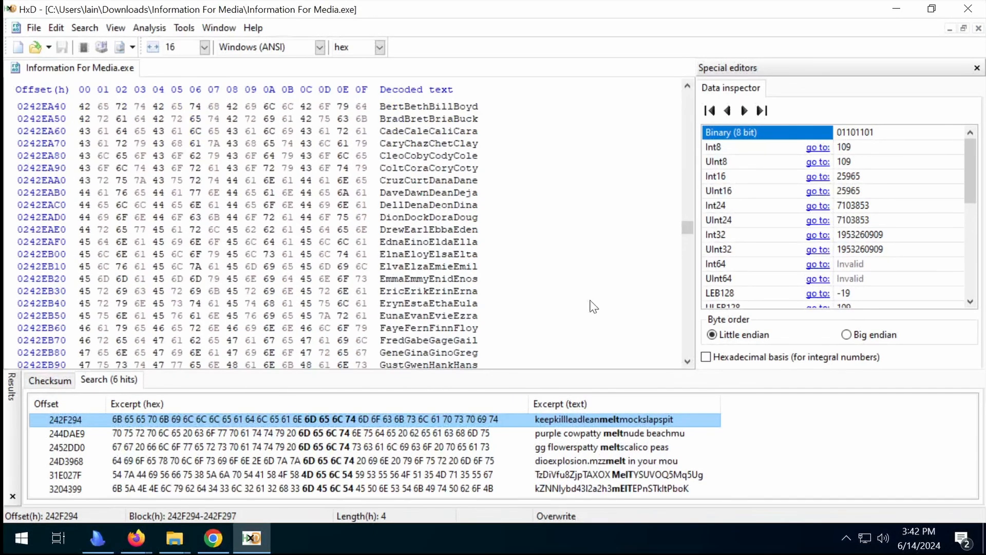
Scroll through the 'melt' search hits in the executable's hex view
scroll(down, 3)
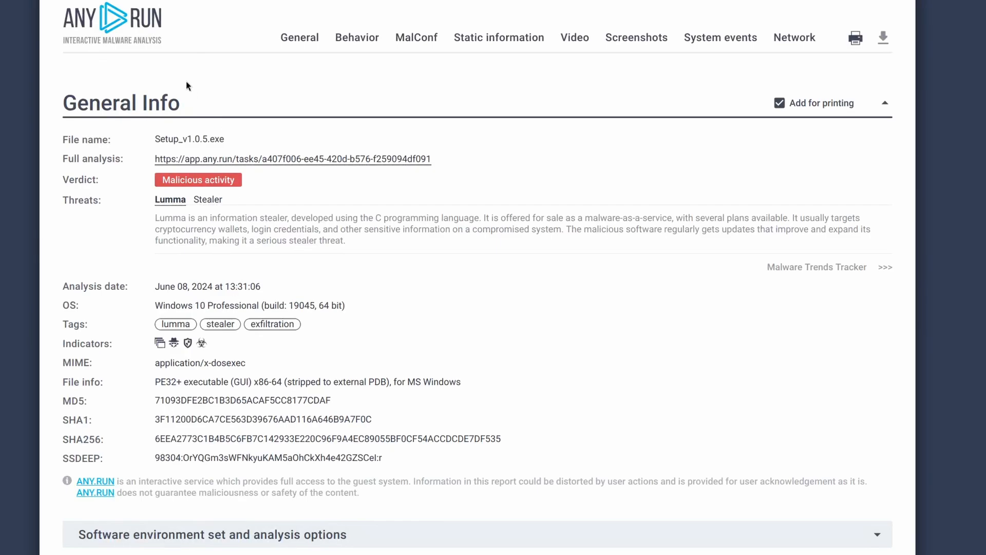
scroll(down, 3)
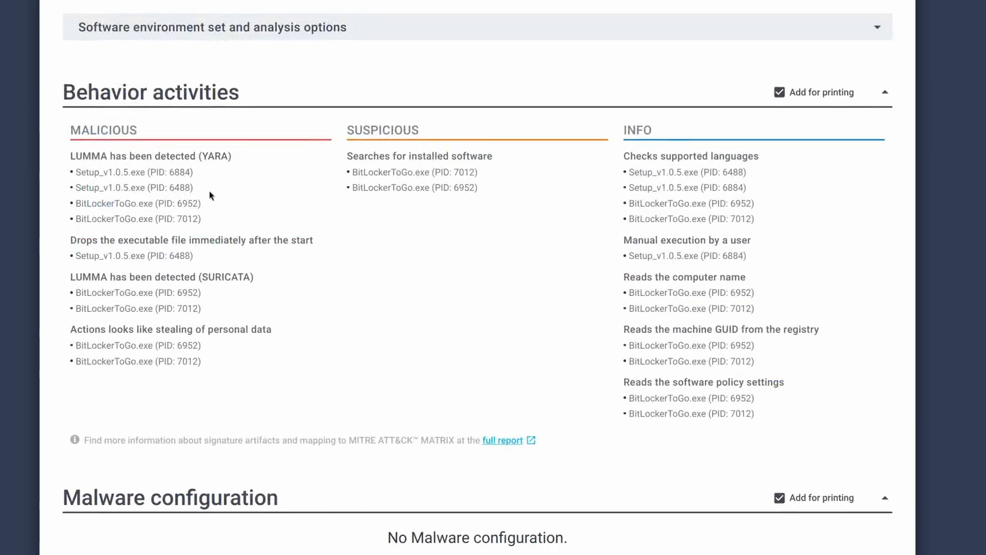
double_click(110, 171)
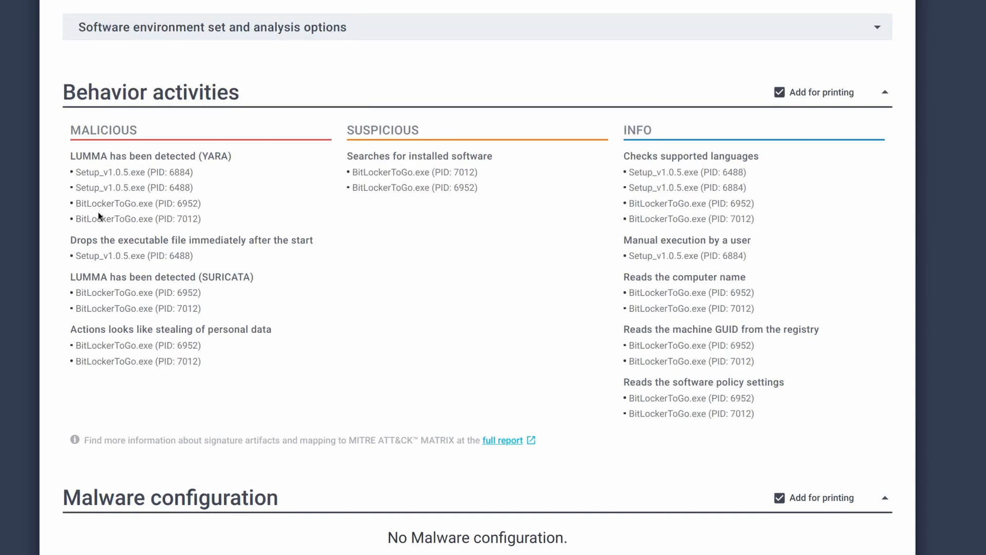
double_click(114, 203)
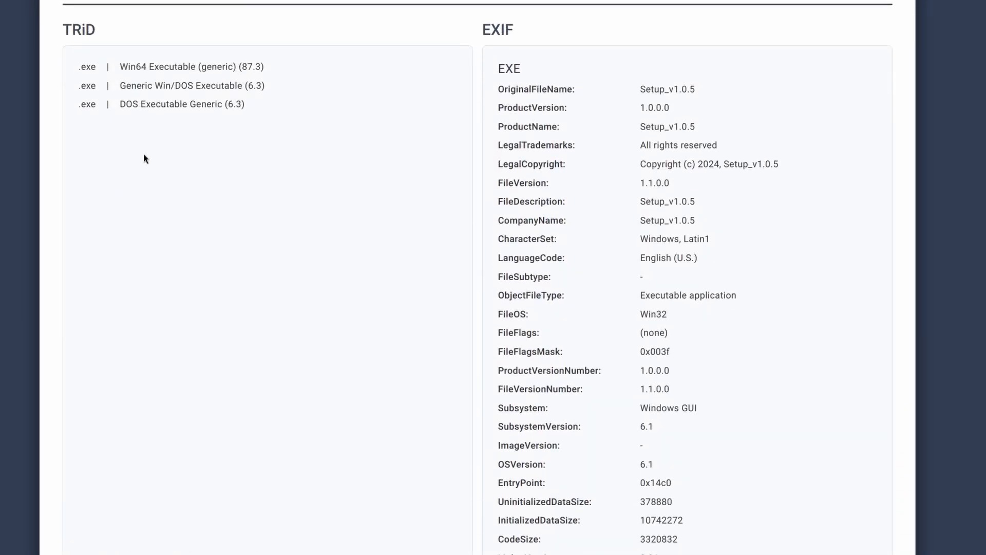
mouse_move(194, 155)
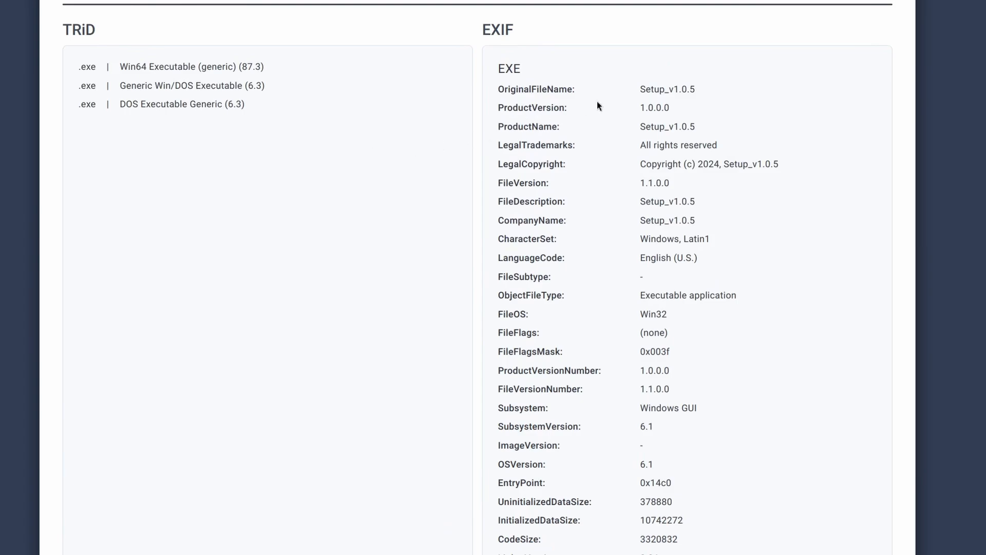
scroll(down, 3)
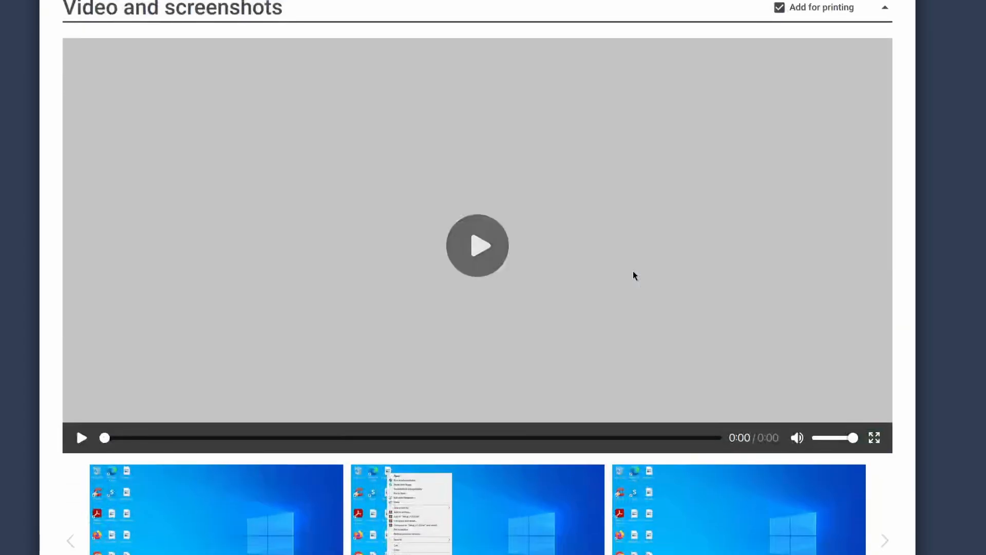
scroll(down, 3)
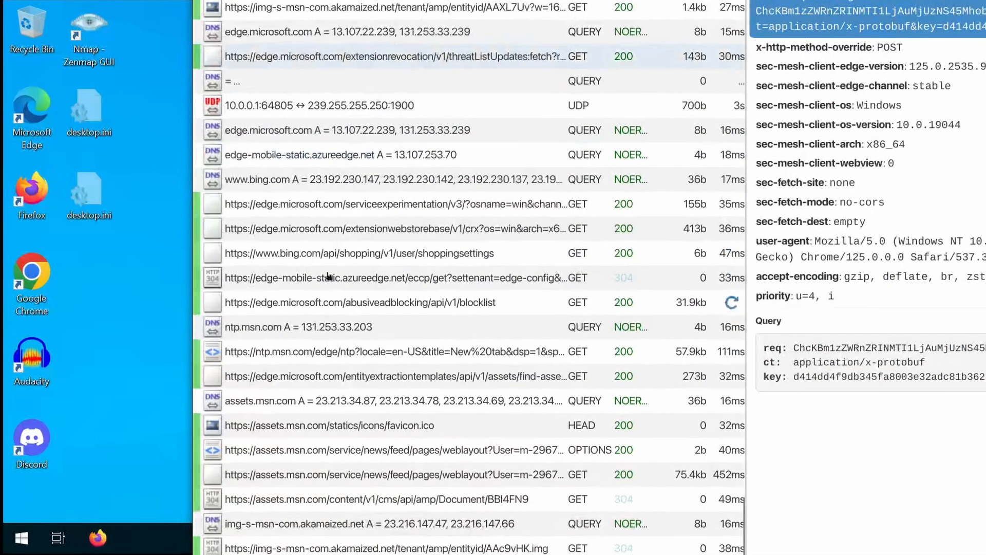
scroll(down, 3)
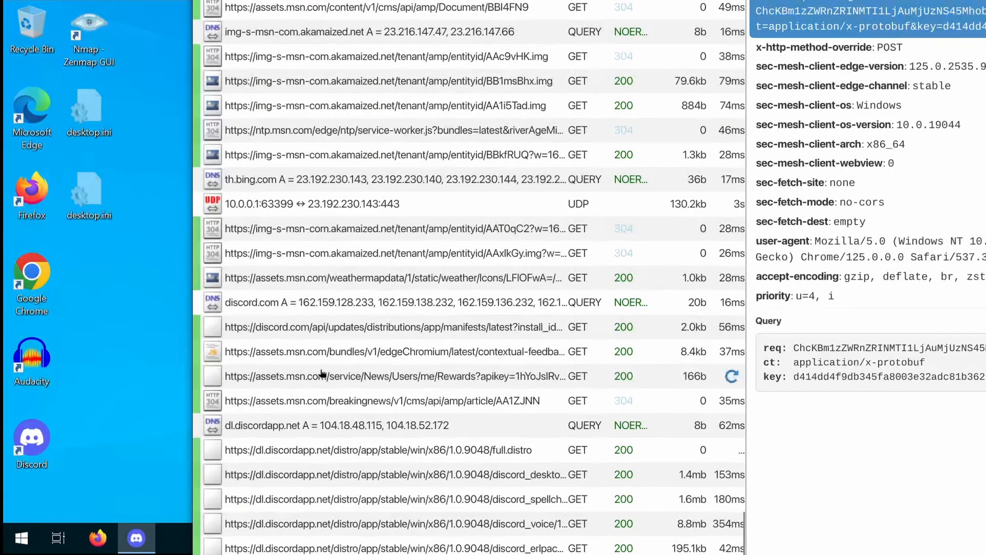
scroll(down, 3)
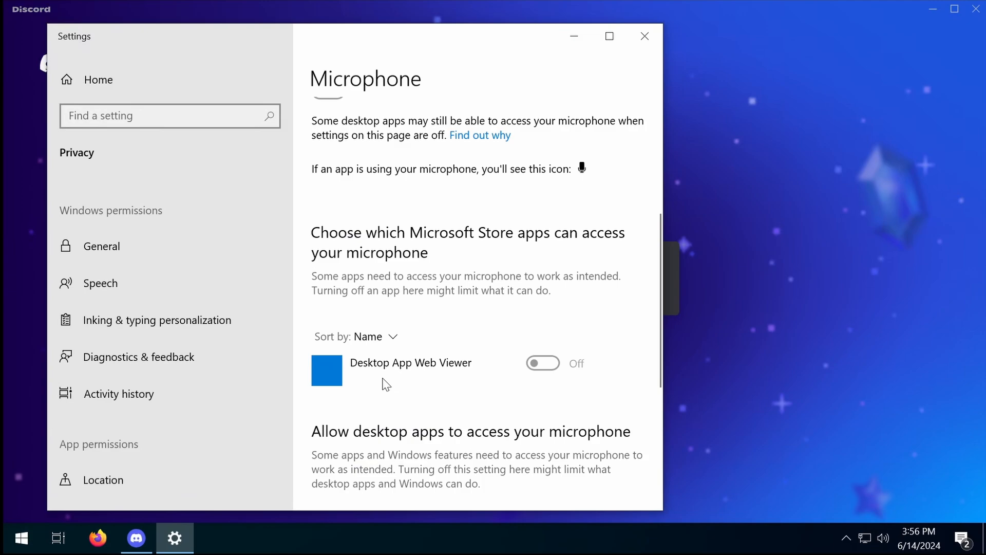
scroll(down, 3)
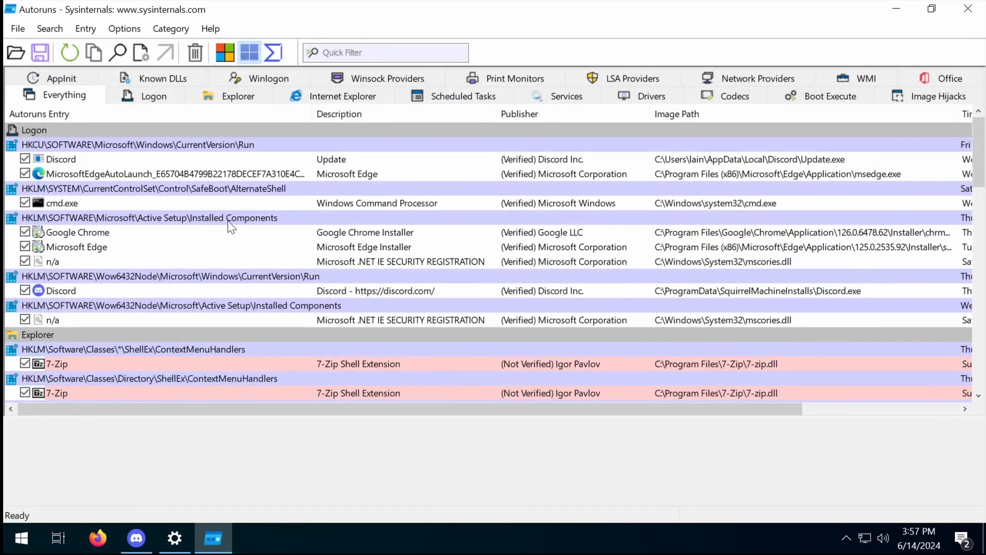
Scroll the Autoruns Everything entries and bring up Defender's Trojan:Win64/CryptInject current threat
scroll(down, 3)
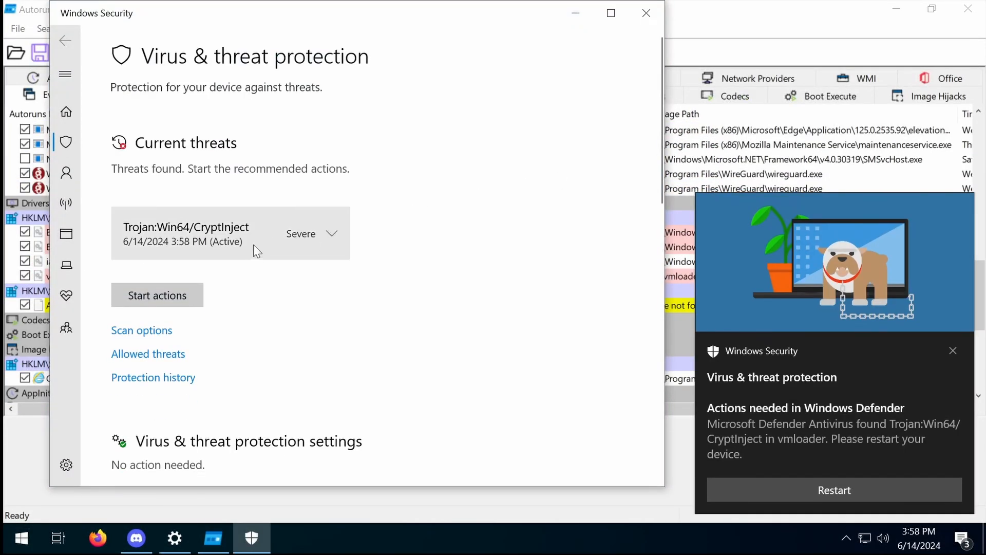
click(156, 294)
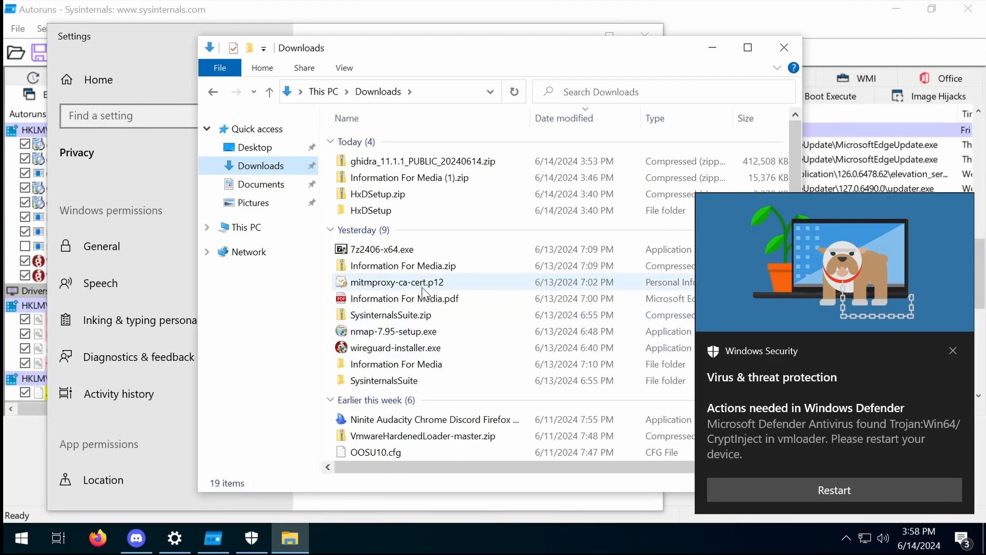
Enter the Information For Media folder with its 7z archive and exe, then inspect the newest meltedpleasandtws.shop/api request
double_click(396, 363)
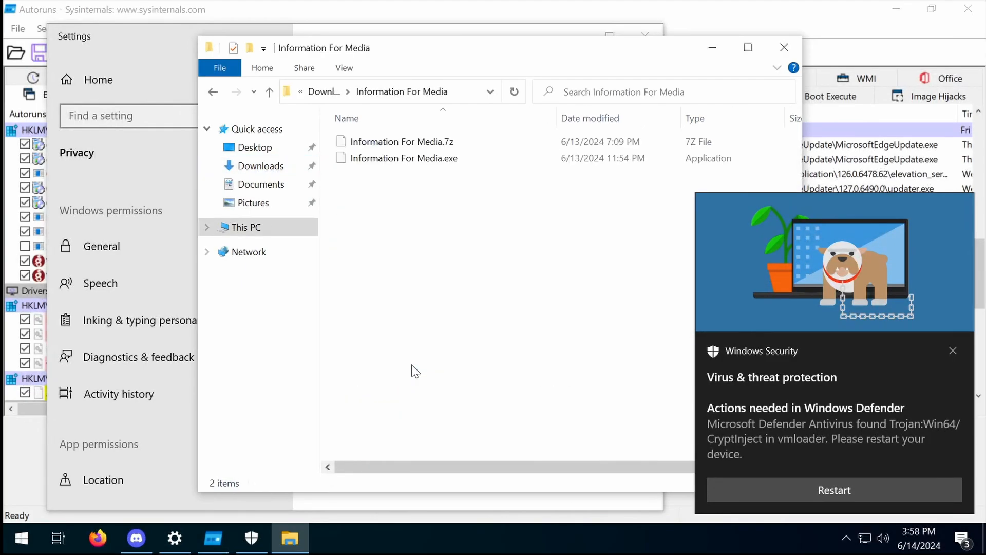
click(404, 159)
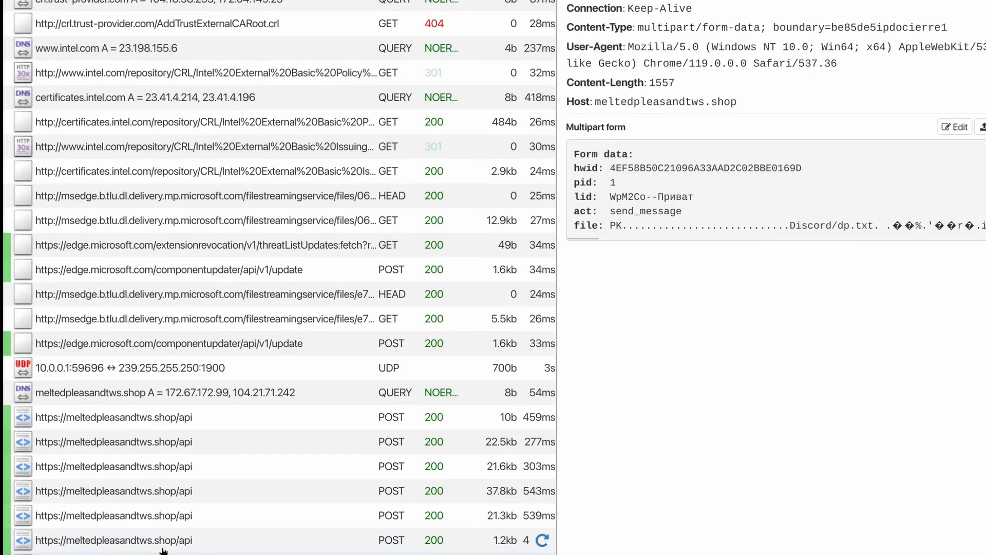
click(113, 466)
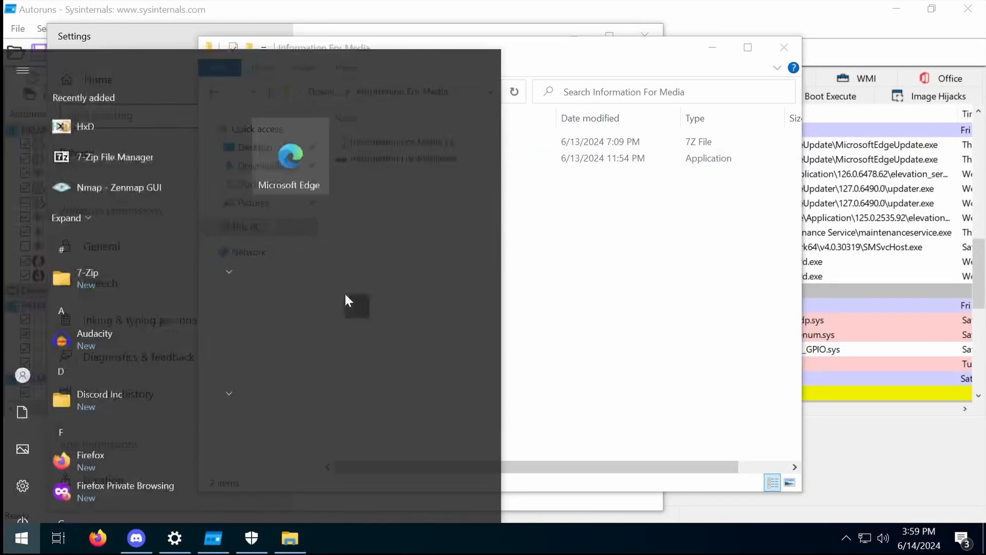
Launch Windows Security via 'defe' search and review real-time protection on, cloud-delivered protection off
text(defe)
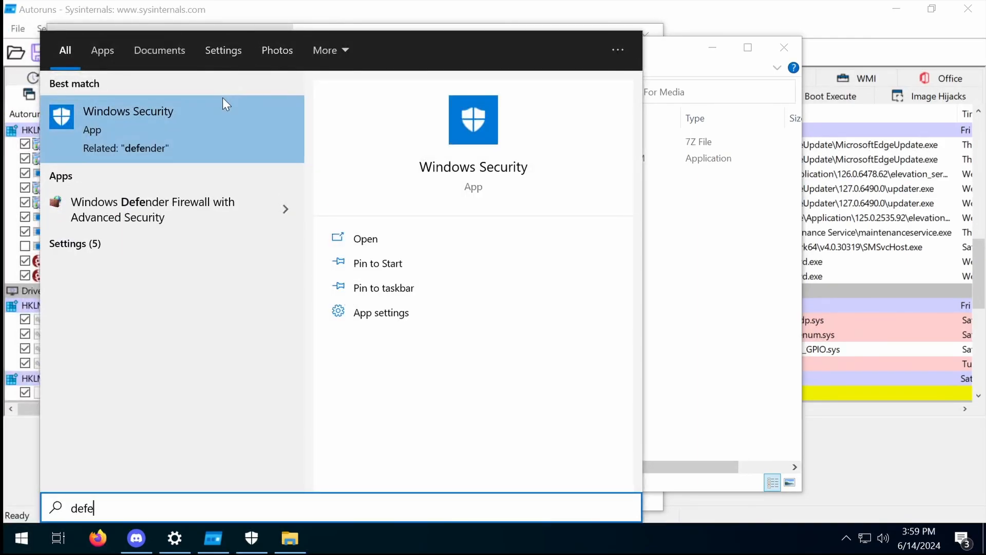
click(128, 119)
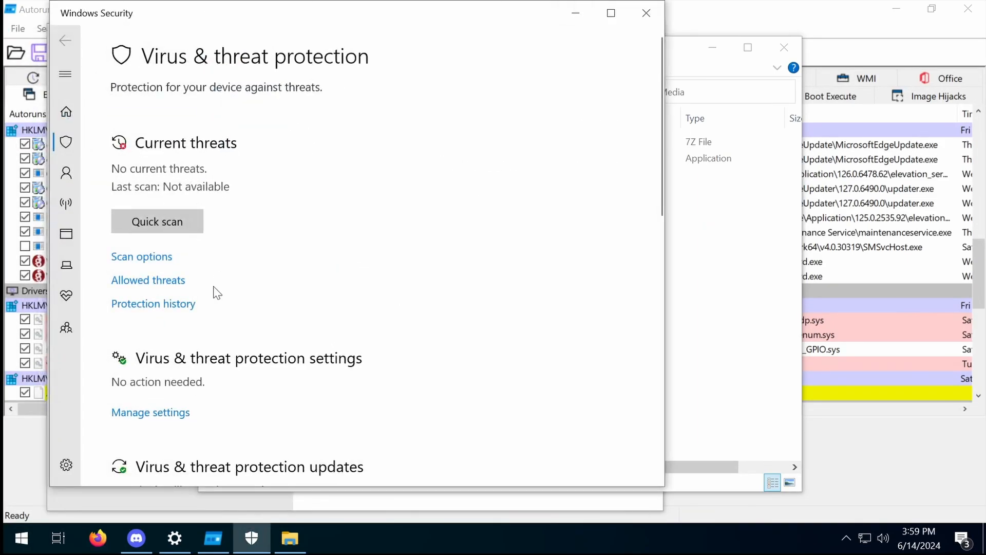
click(149, 412)
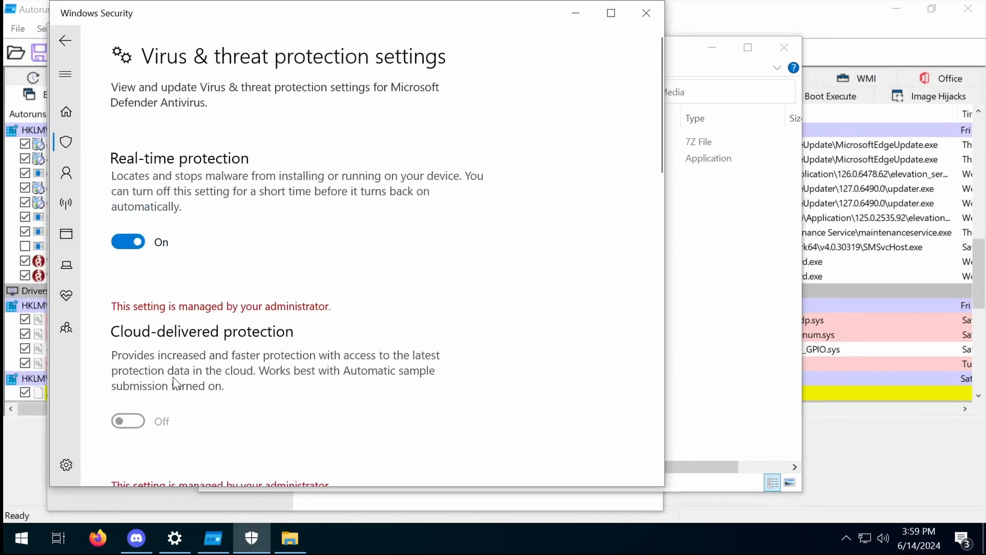
scroll(down, 3)
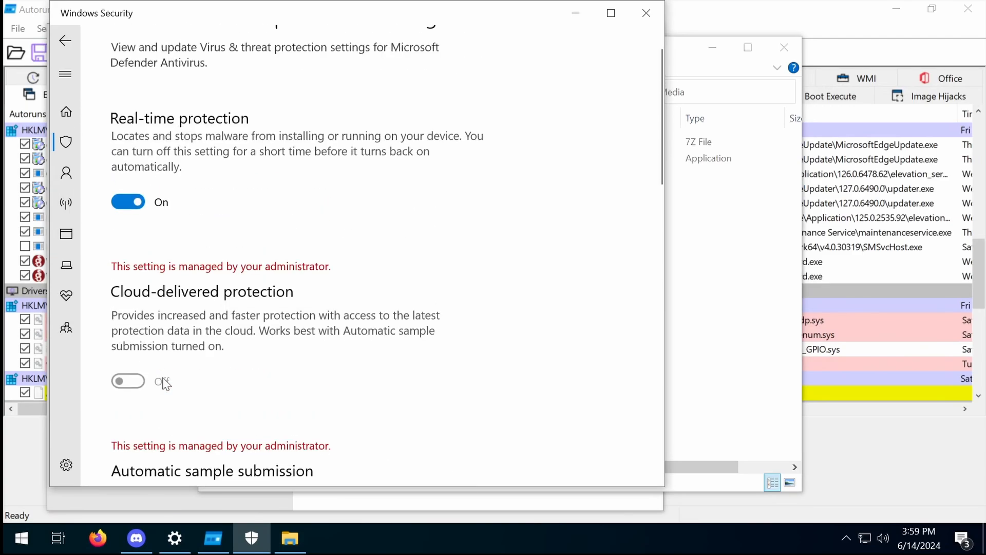
scroll(down, 3)
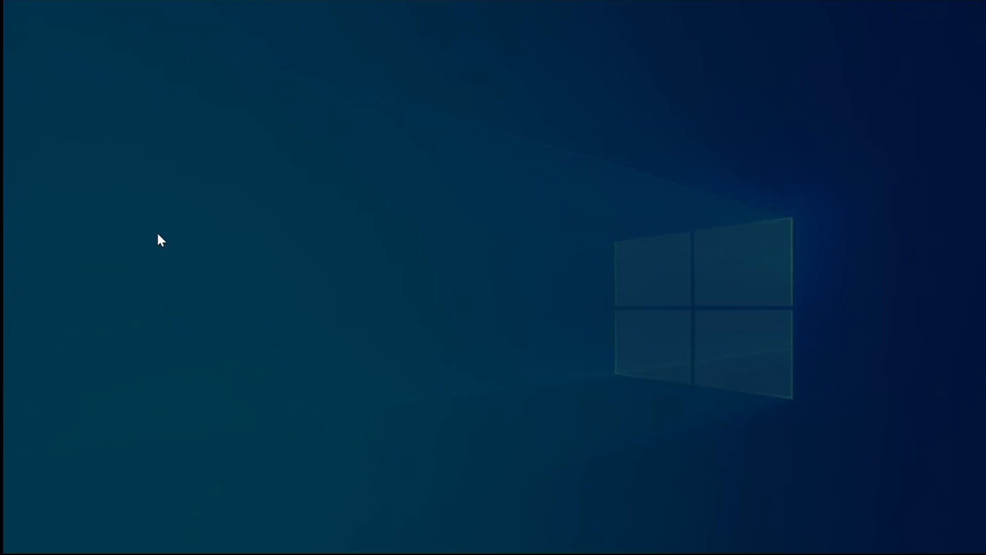
From Ransomware protection, approve UAC and browse all apps from Downloads to add chrome.exe as an allowed app
click(251, 538)
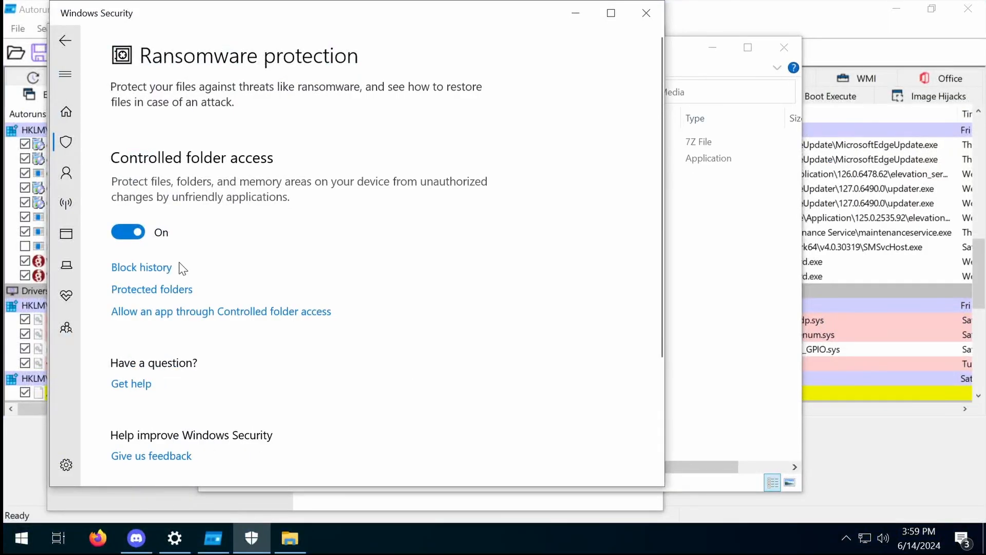
mouse_move(163, 273)
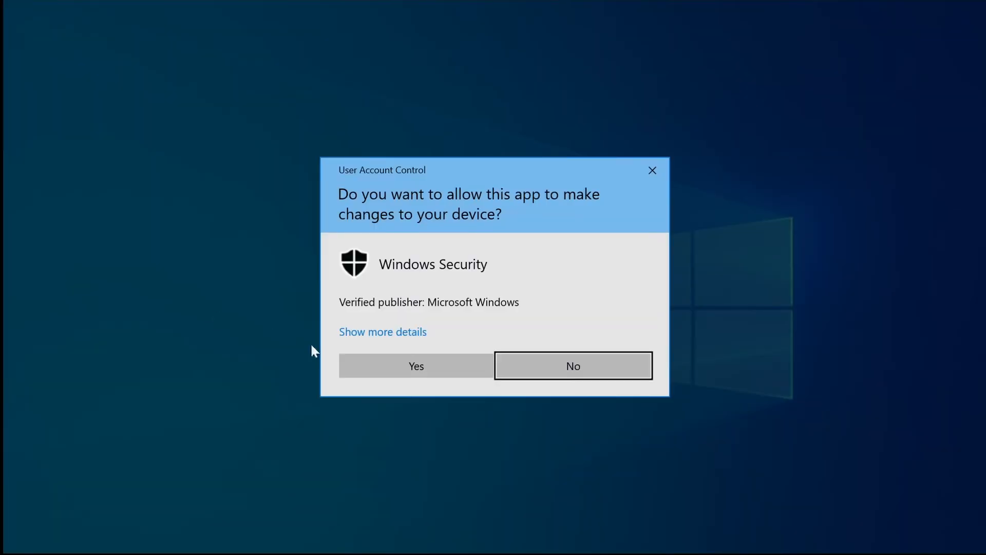
click(415, 366)
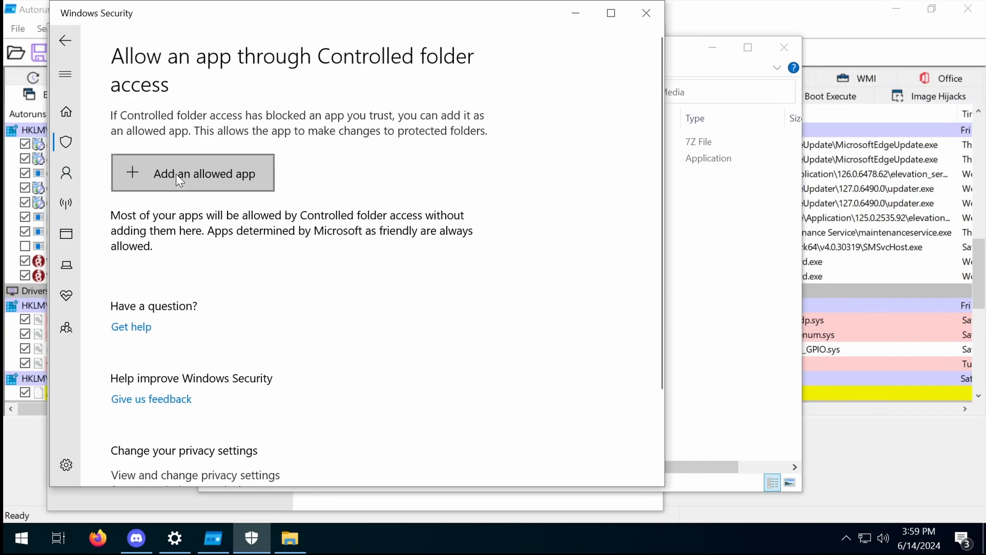
click(192, 173)
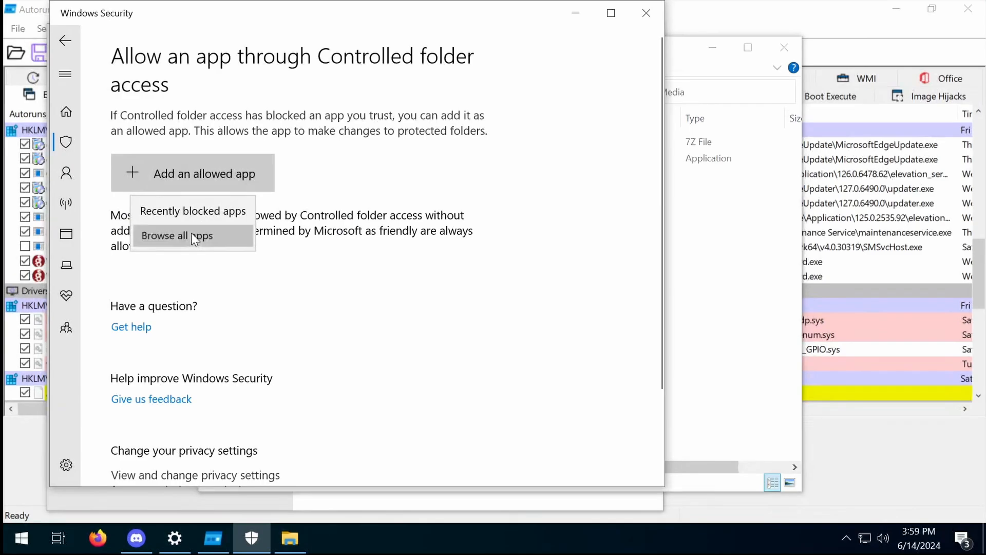
click(178, 235)
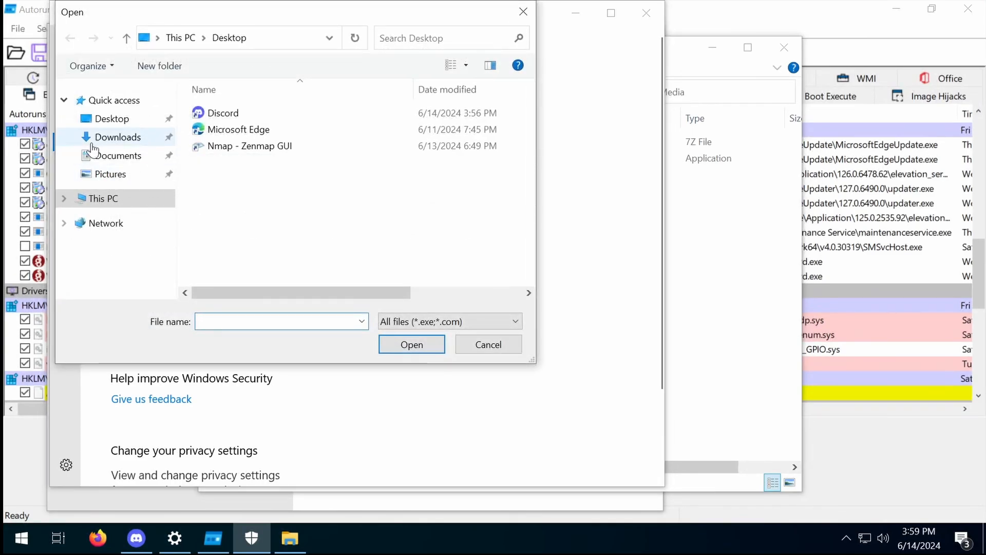
click(119, 137)
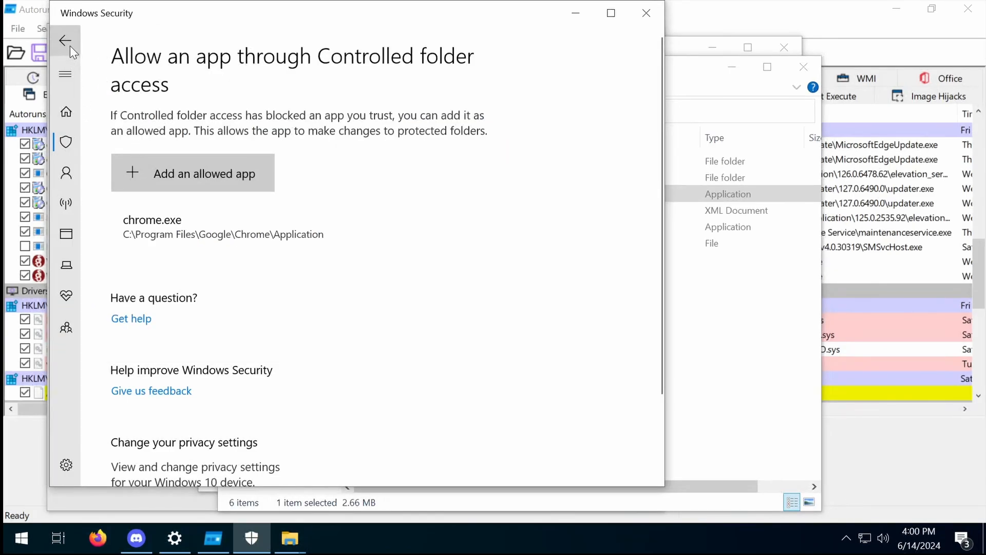
Return to ransomware protection, approve UAC again and review the Protected folders list with the Chrome AppData folder
click(65, 40)
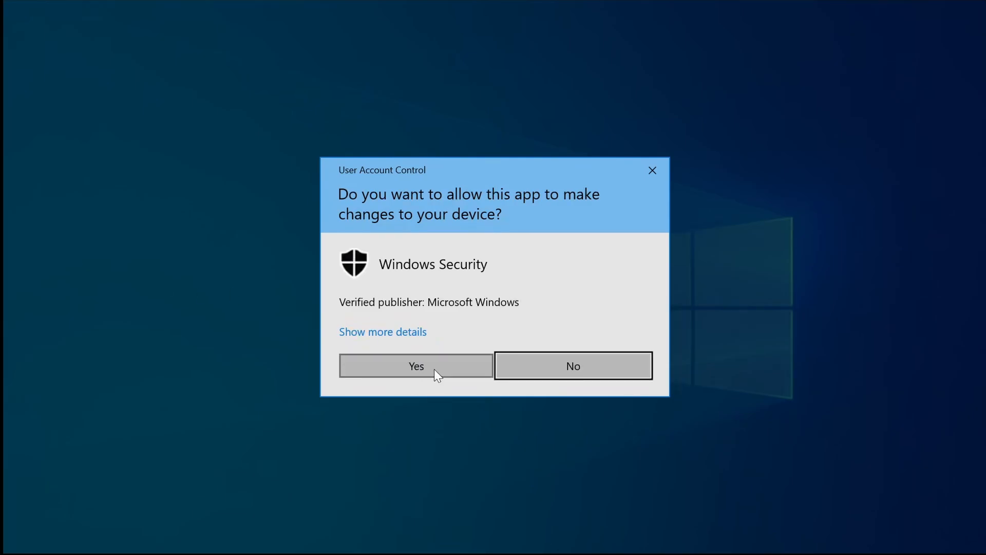
click(415, 365)
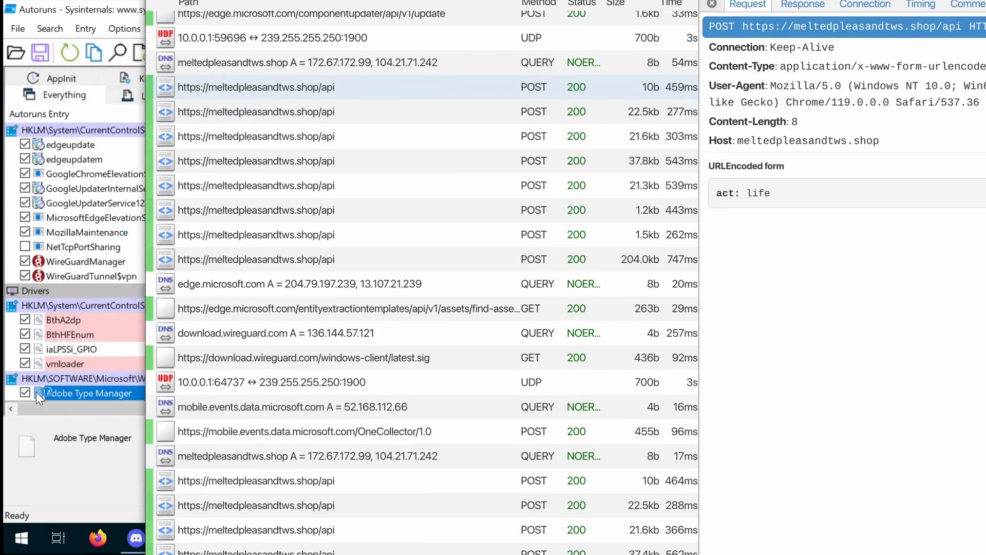
scroll(down, 3)
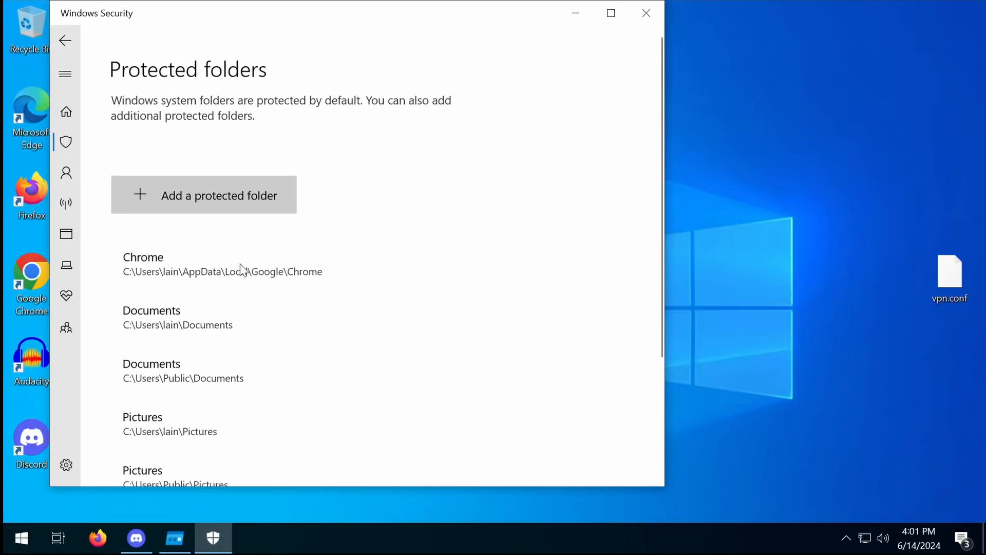
Return to the ransomware protection page, then bring up the Start menu's Shut down and Restart choices
click(63, 40)
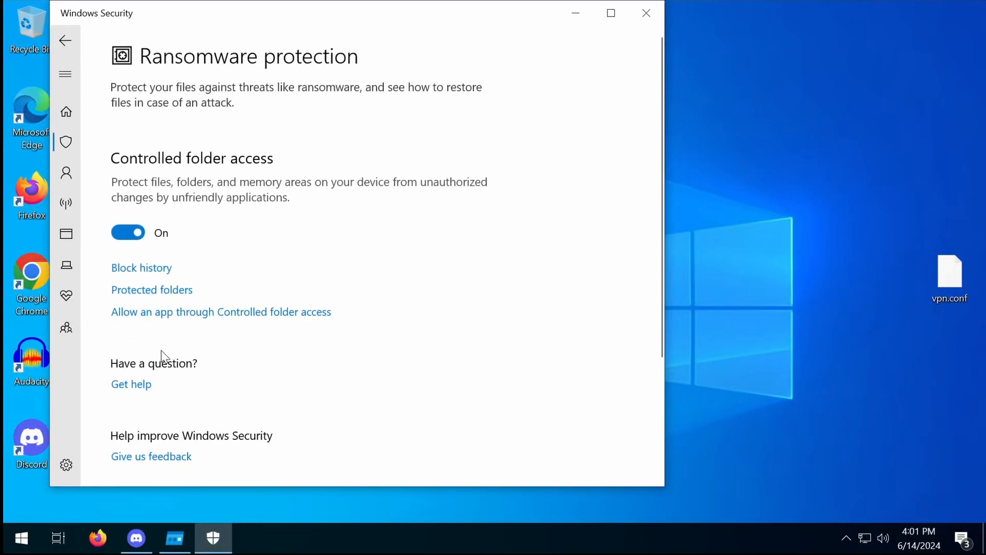
mouse_move(156, 357)
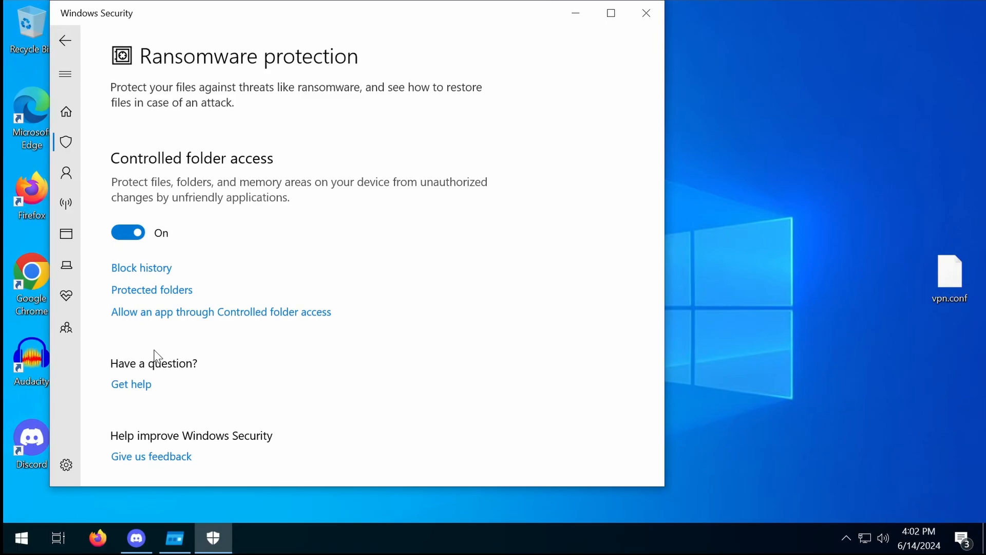
click(20, 537)
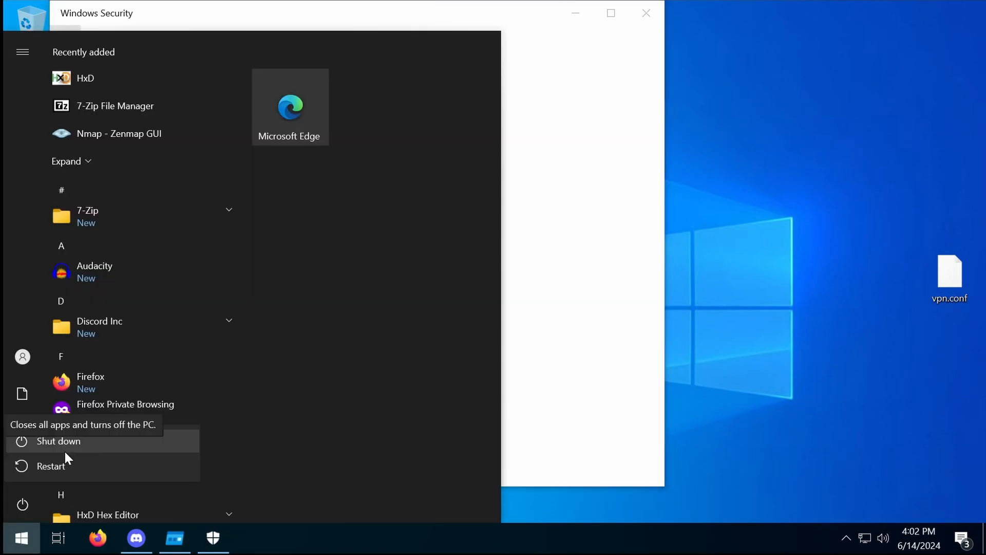